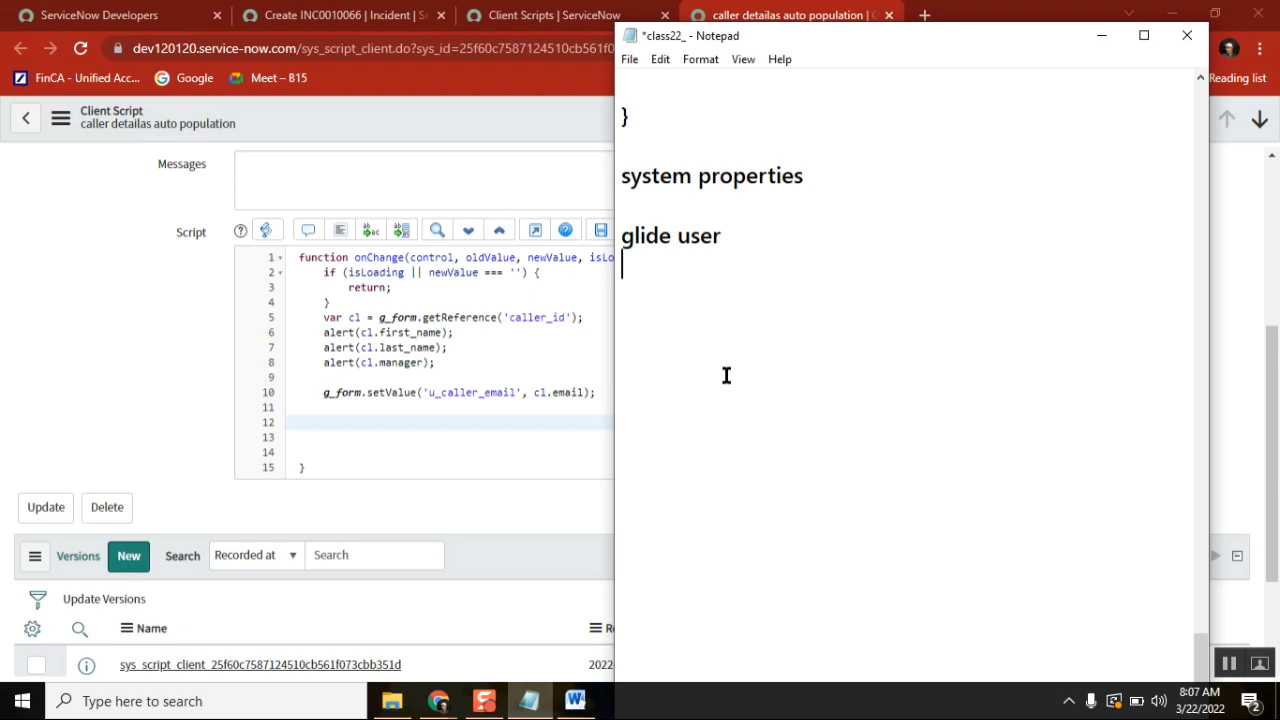
Add 'Qu' to the Notepad notes and bring the ServiceNow incident form back in front
type("Qu")
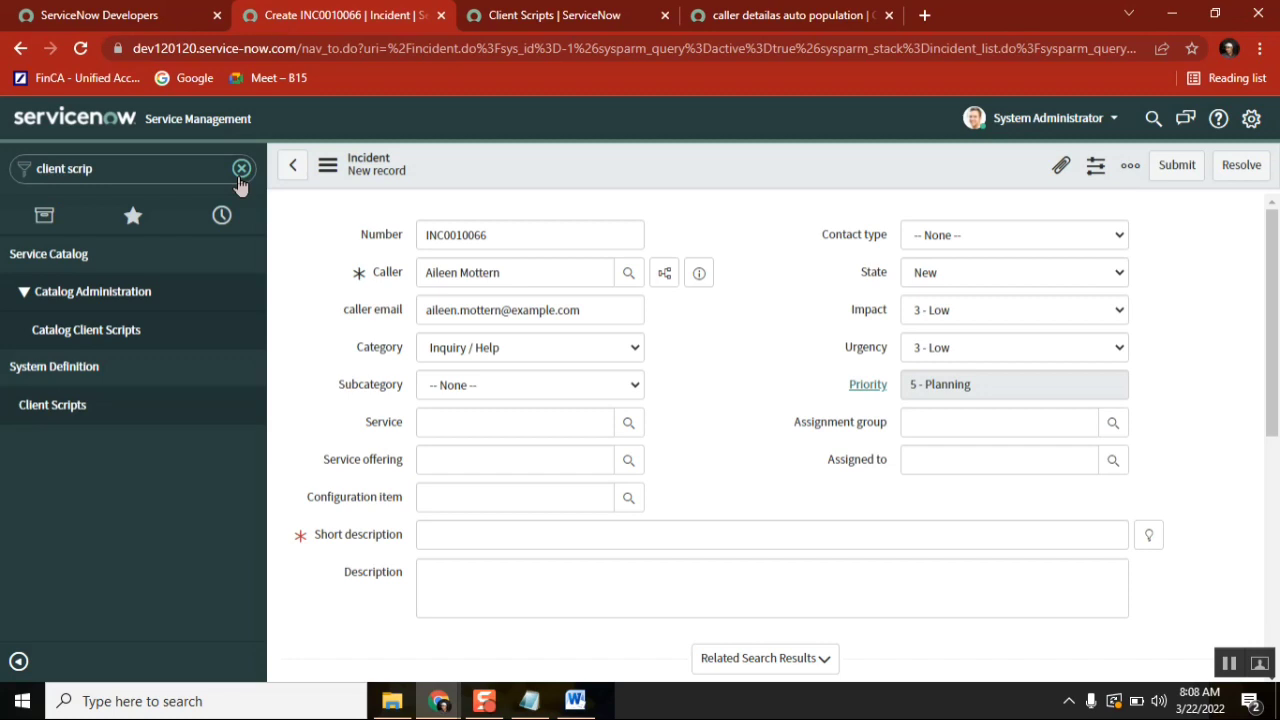
Clear the navigator filter, browse Forms and General settings, then switch to UI15
left_click(241, 168)
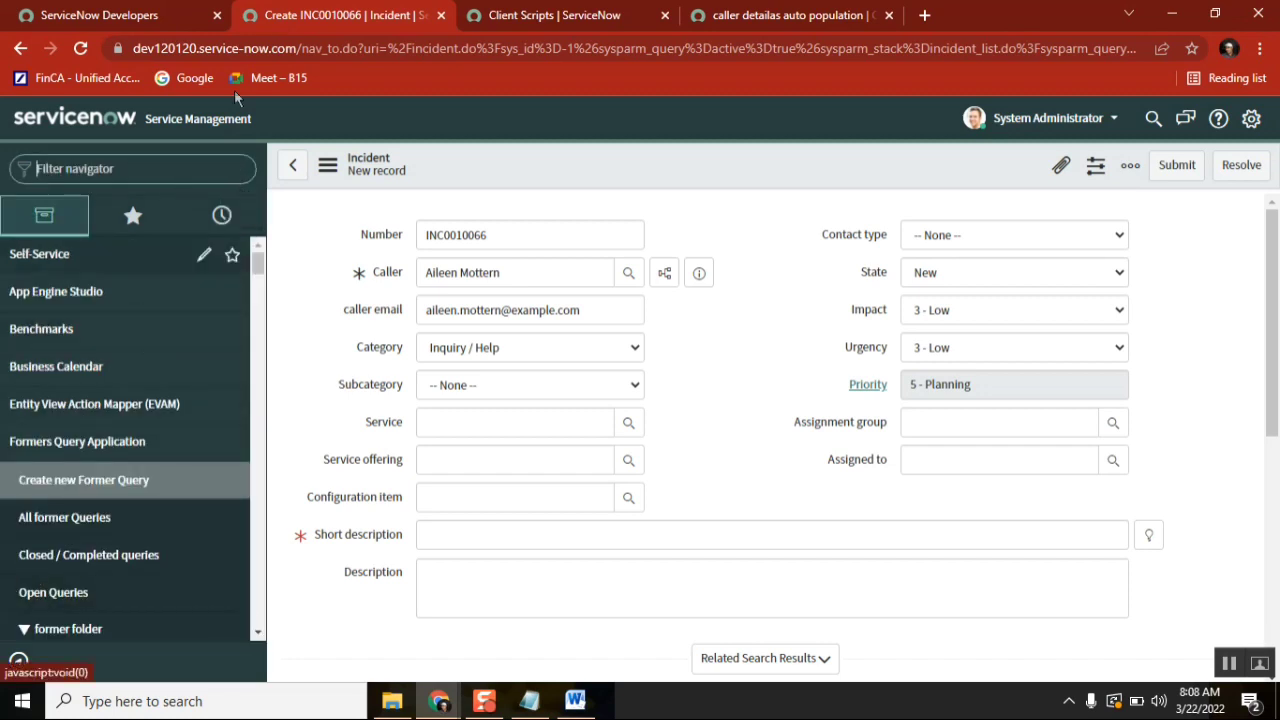
mouse_move(306, 351)
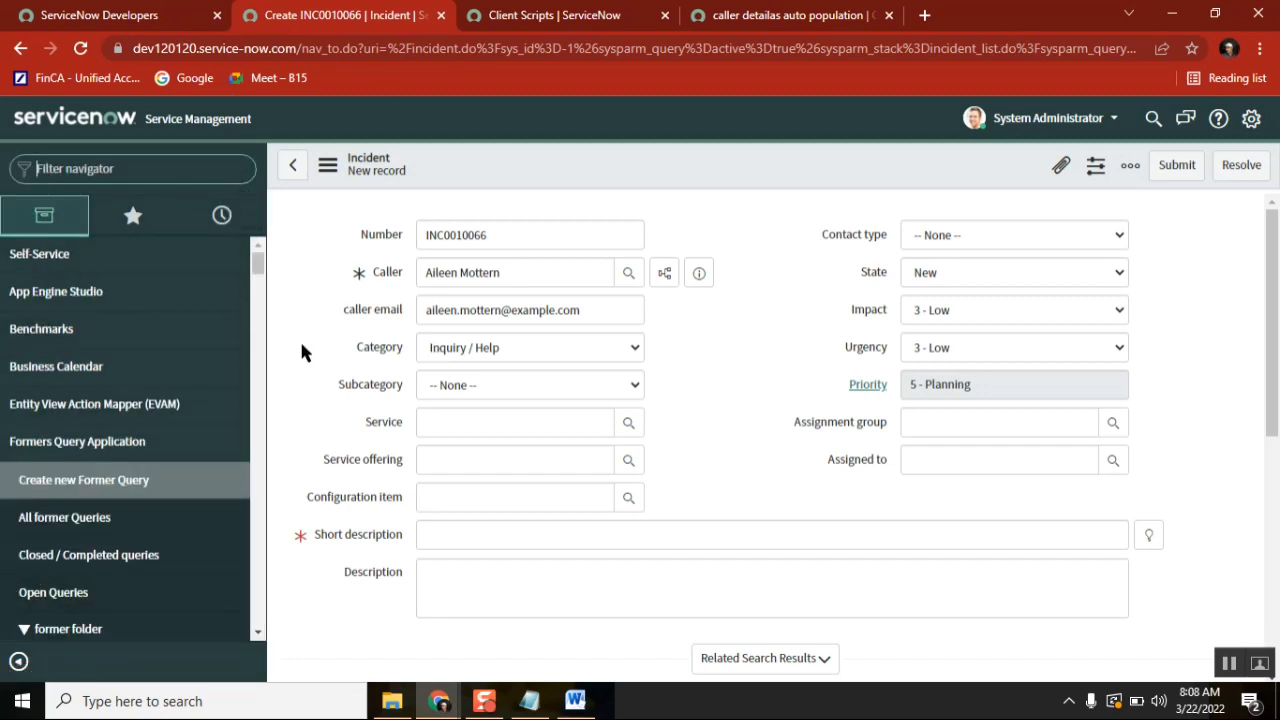
mouse_move(1148, 278)
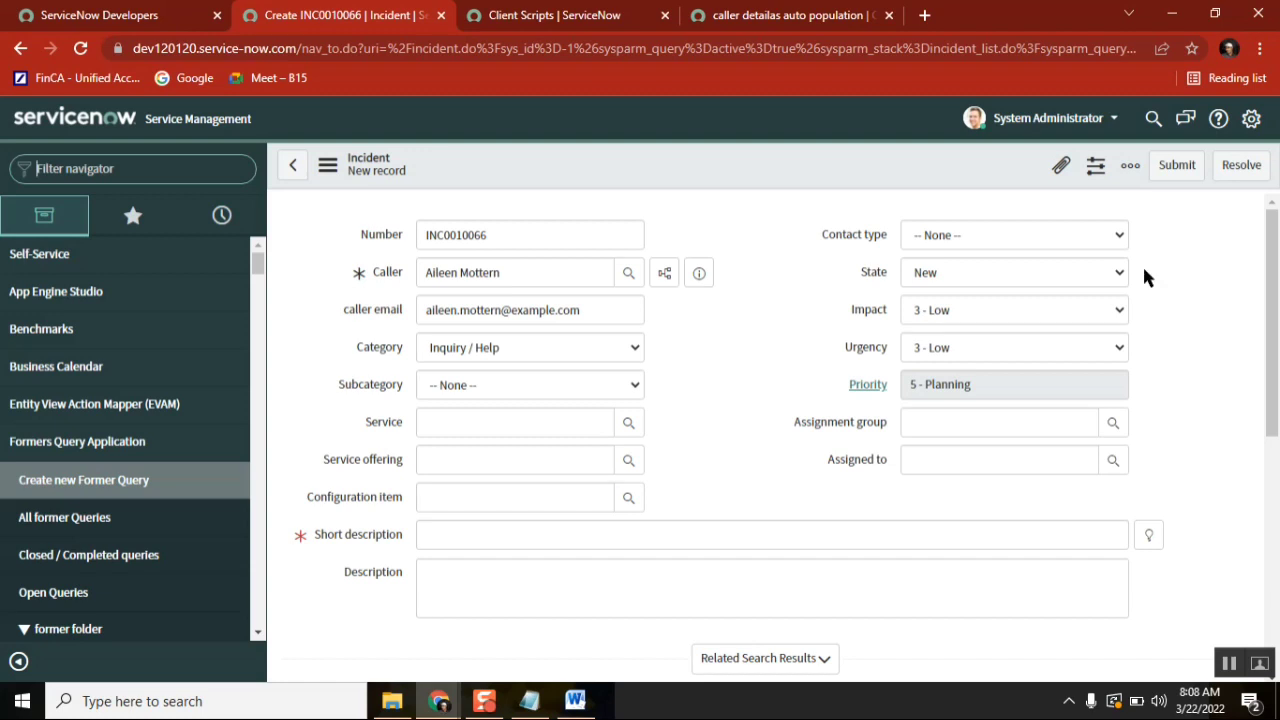
mouse_move(1251, 118)
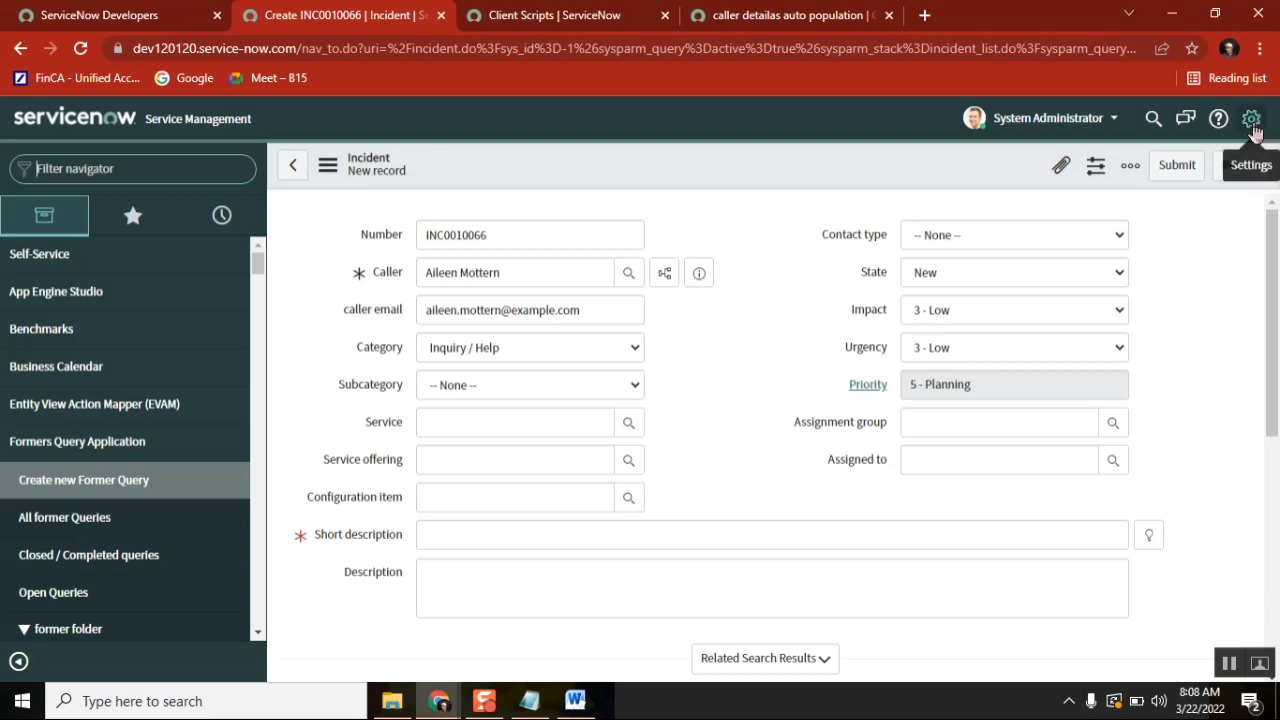
left_click(1251, 118)
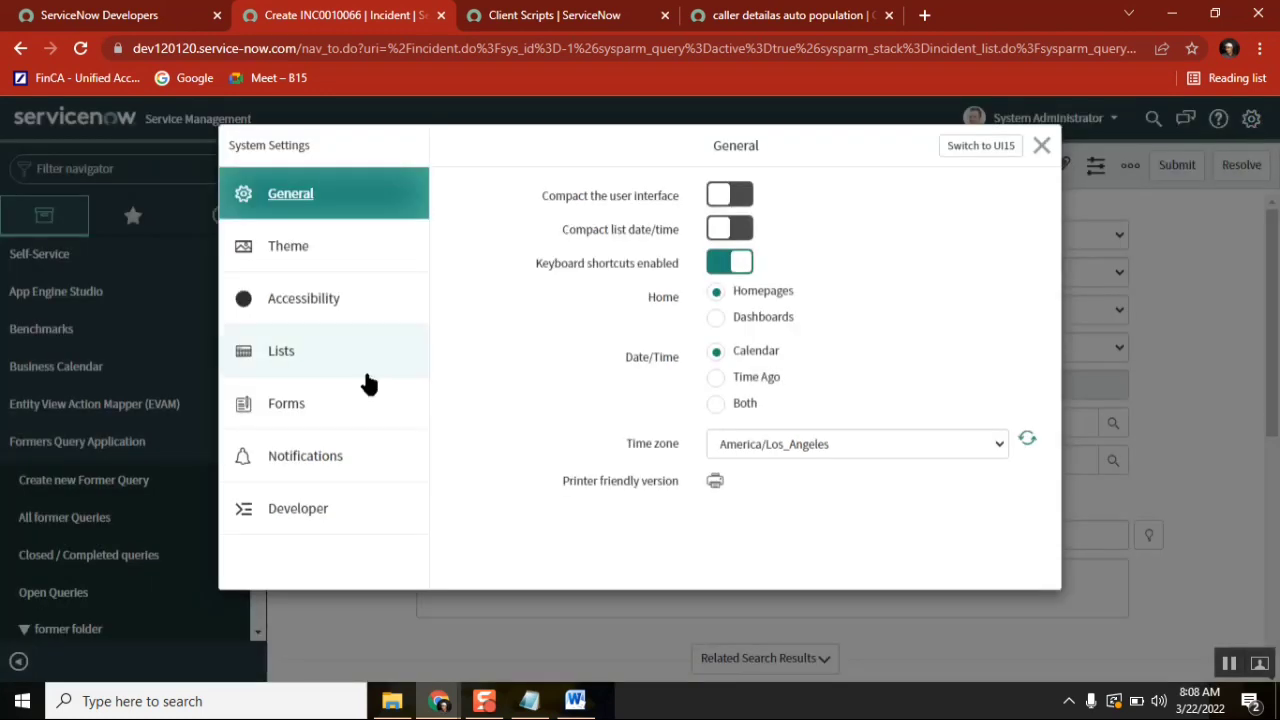
left_click(286, 403)
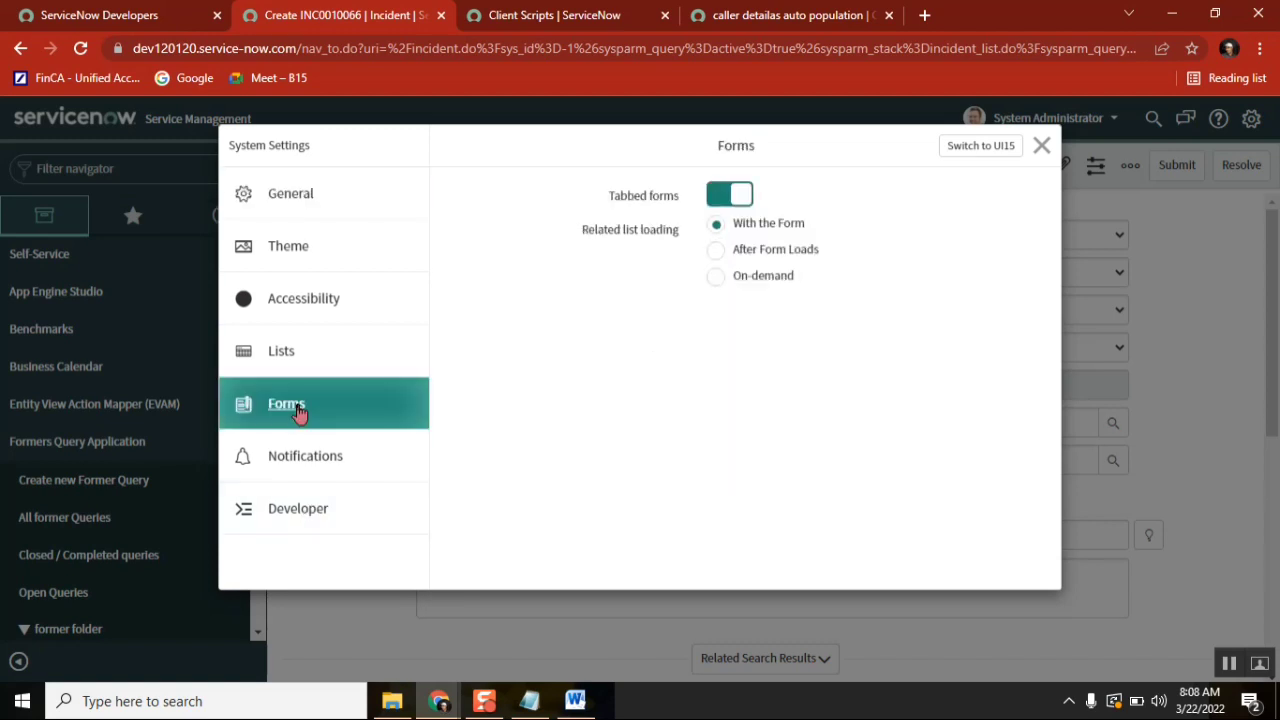
left_click(290, 193)
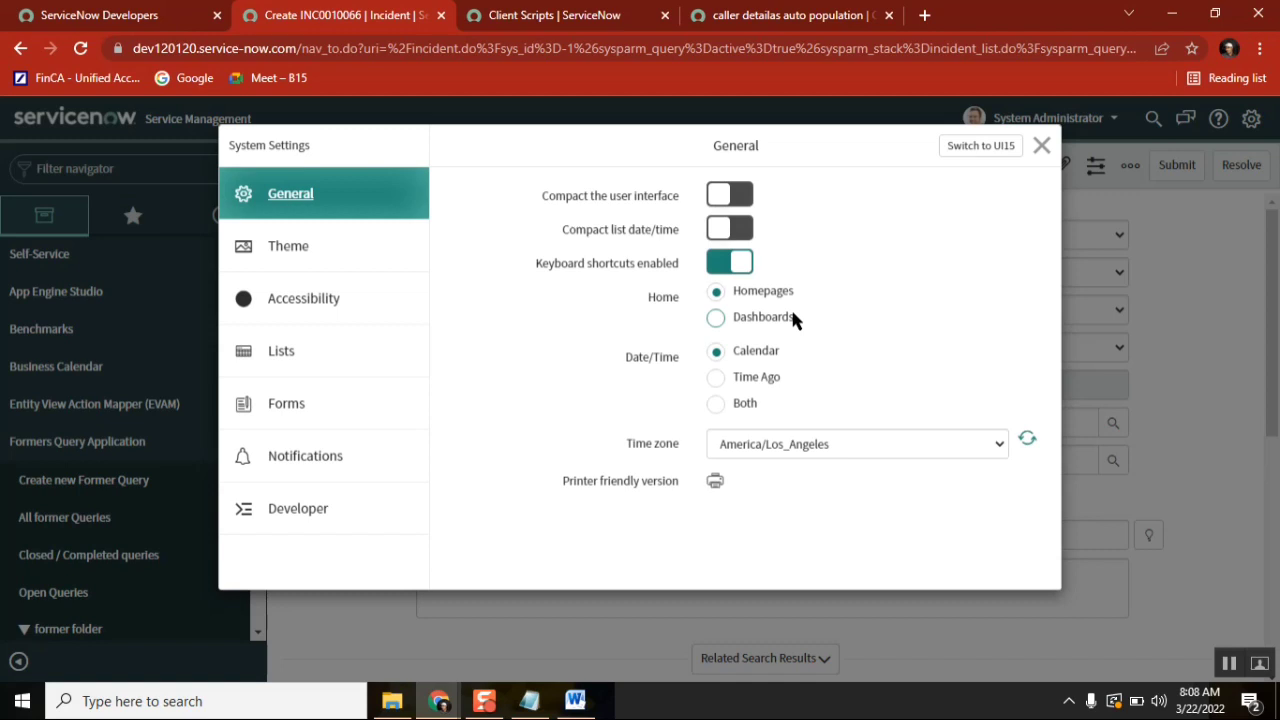
mouse_move(980, 145)
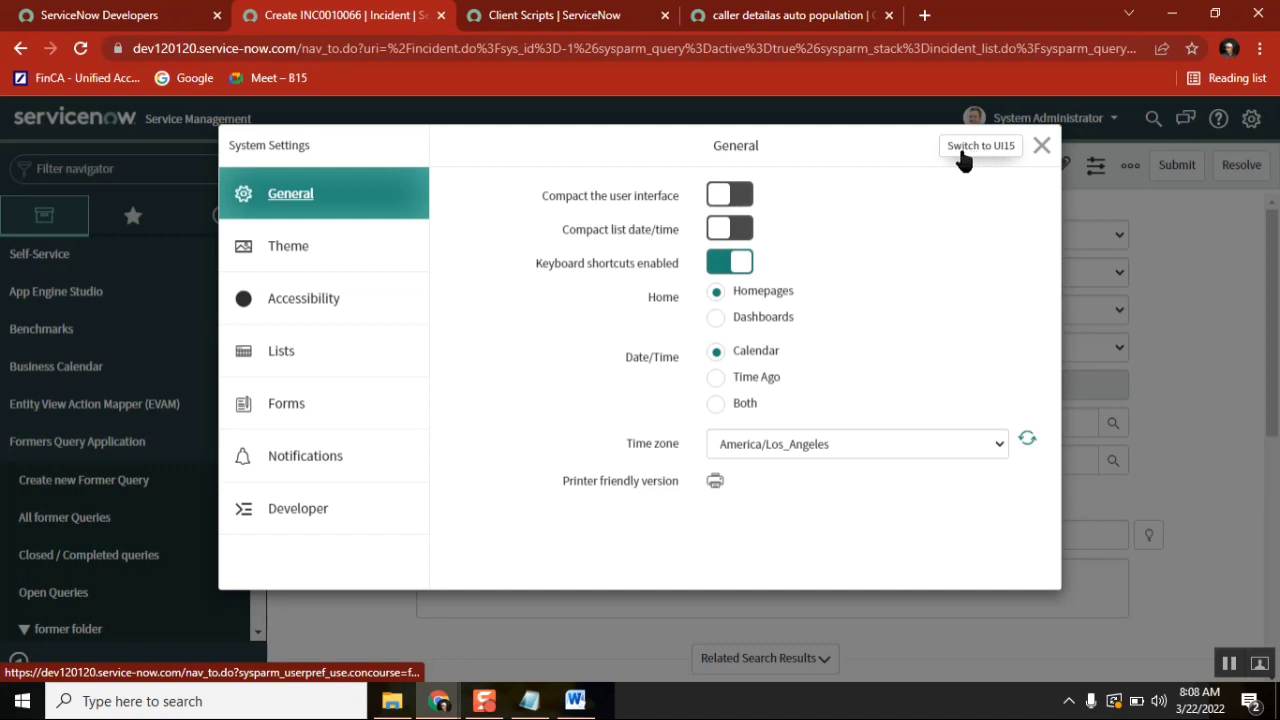
mouse_move(980, 150)
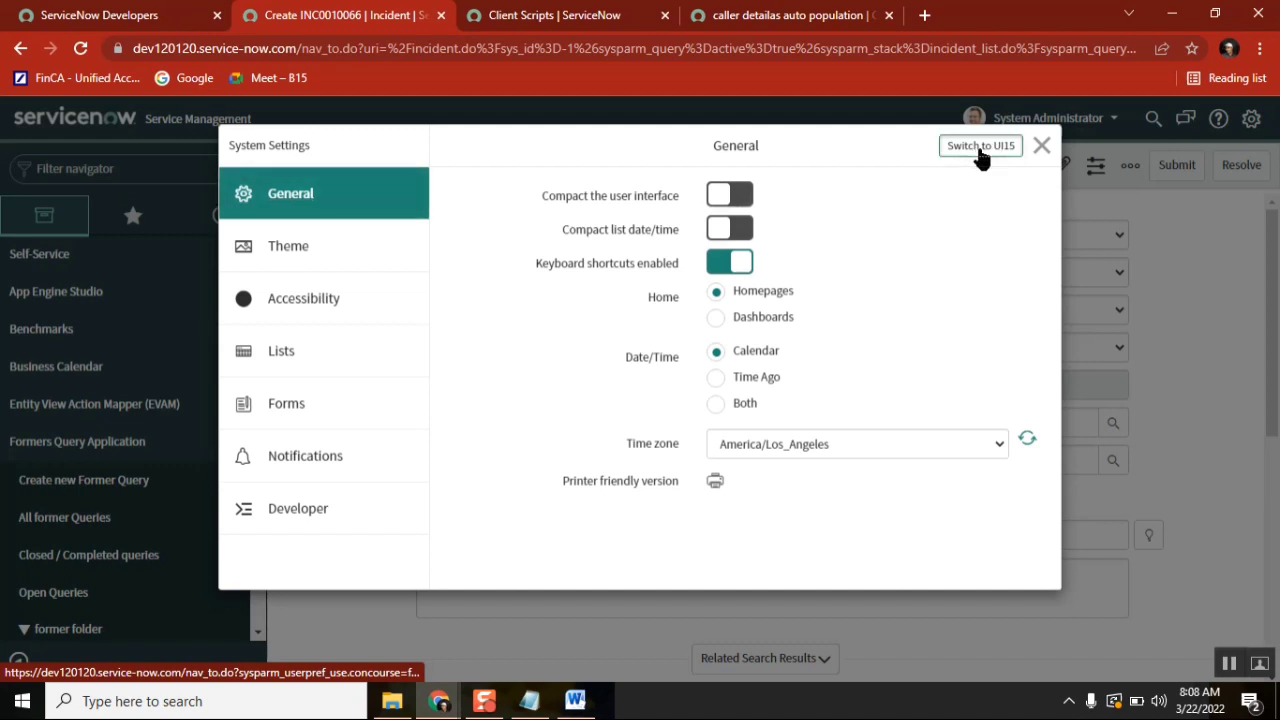
left_click(980, 145)
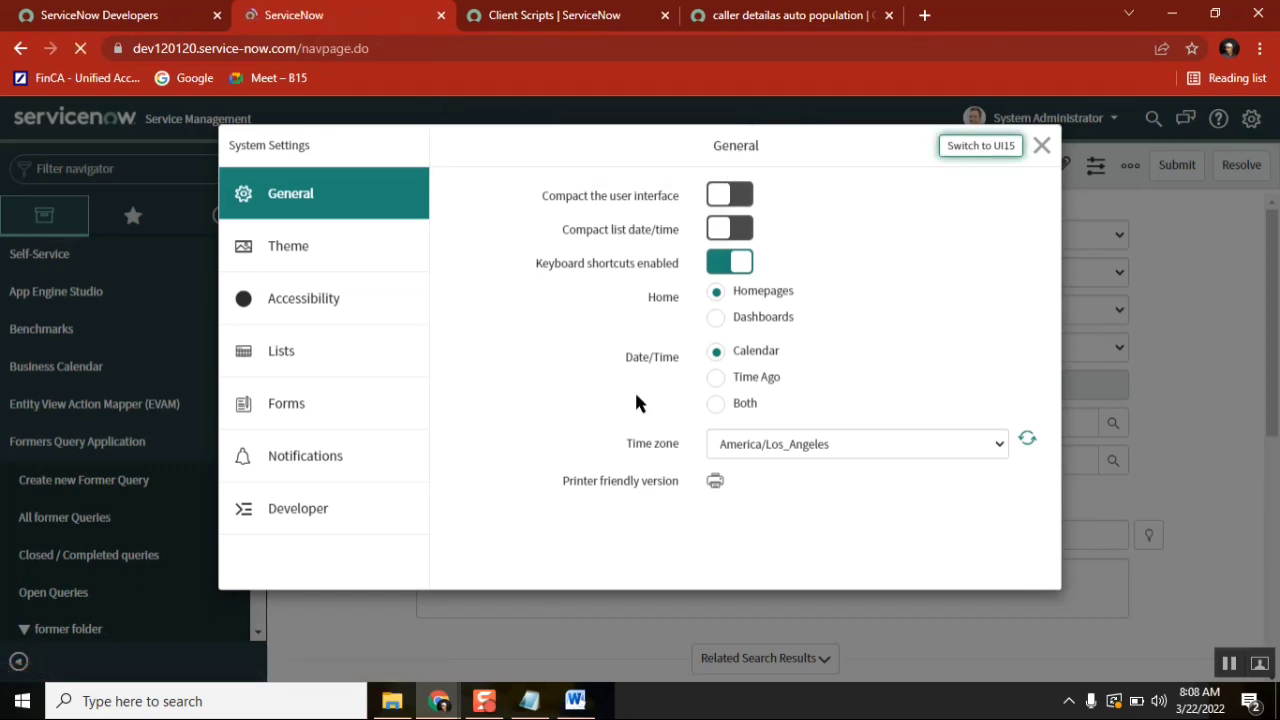
Show the UI15 application navigator and scroll through modules like Incident and Problem
left_click(979, 145)
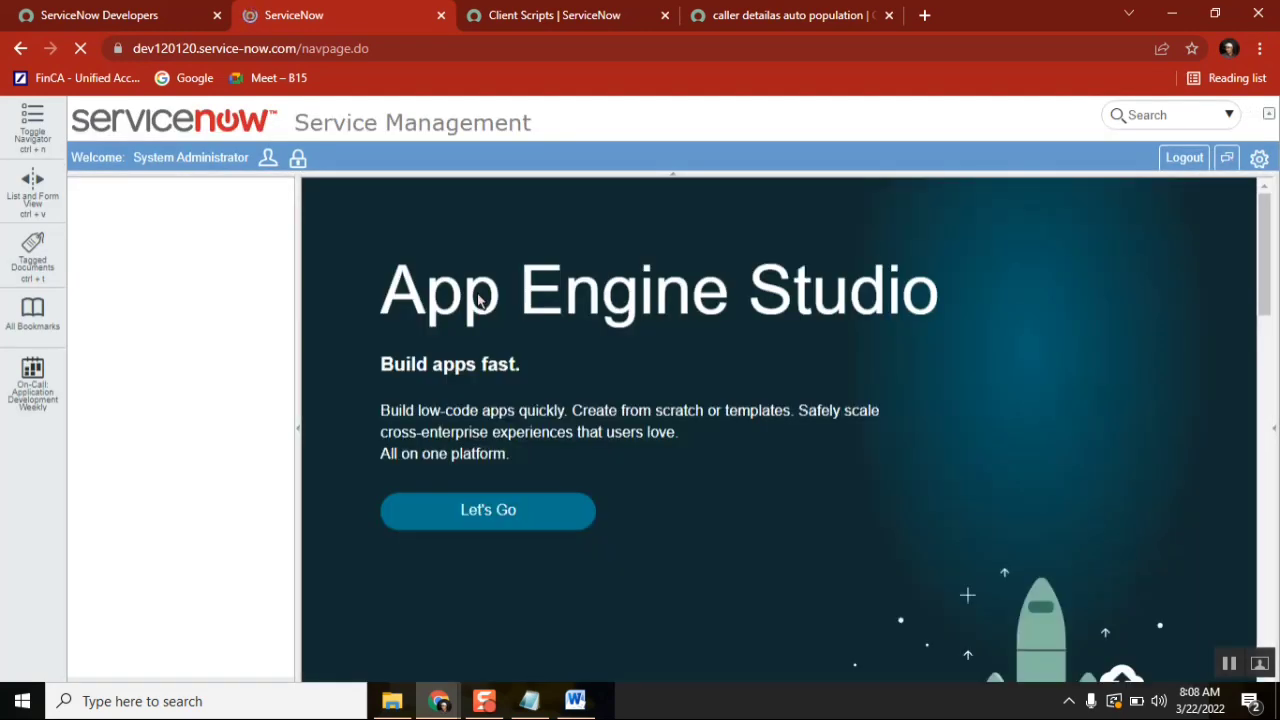
left_click(32, 120)
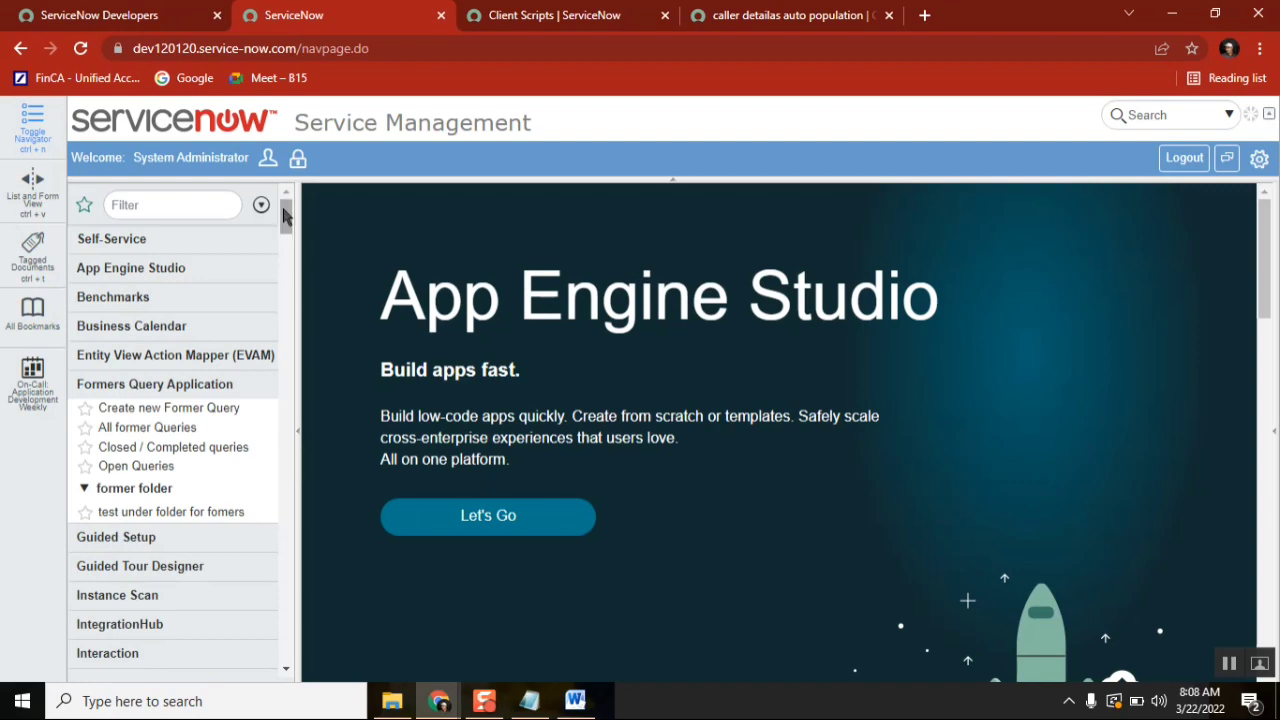
scroll("down", 3)
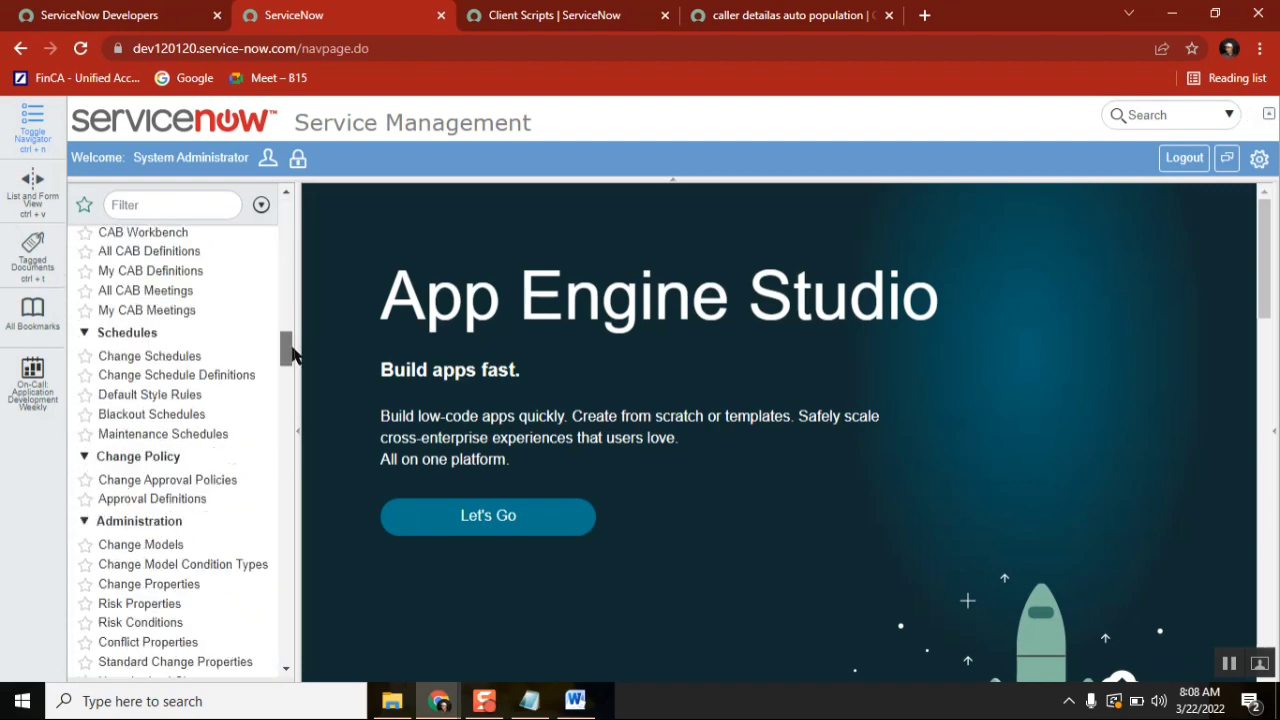
scroll("down", 3)
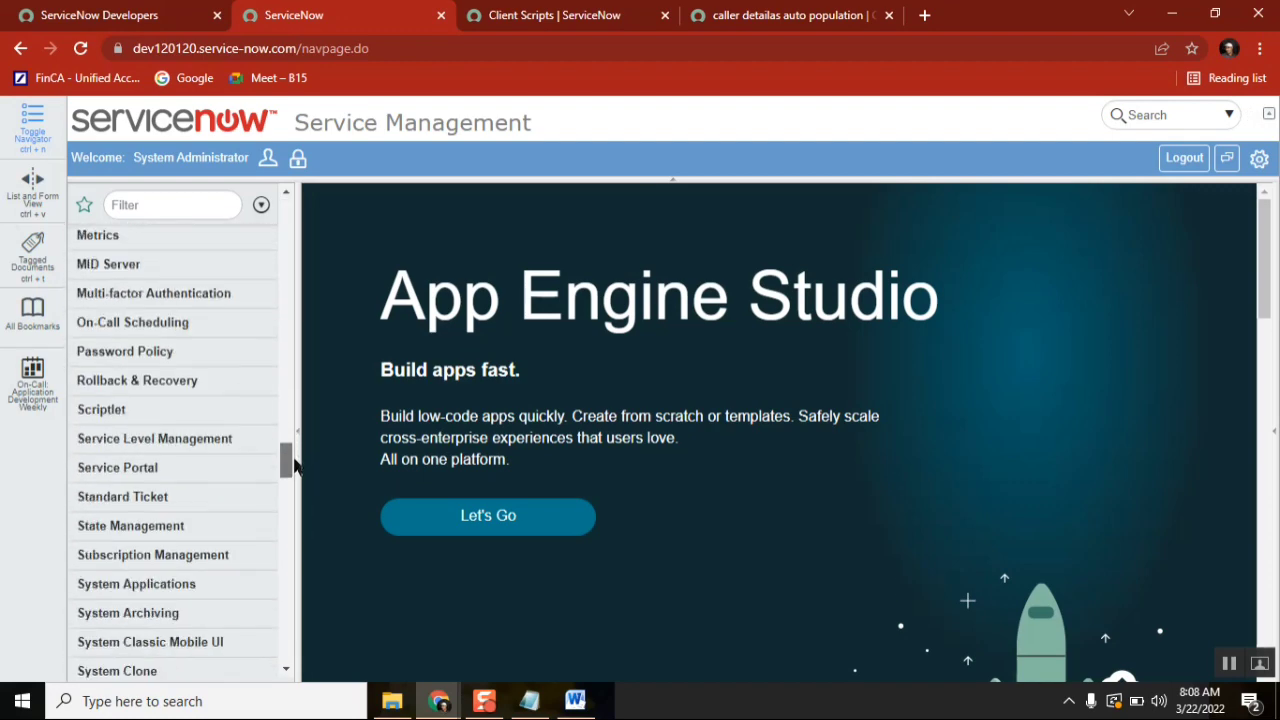
scroll("up", 3)
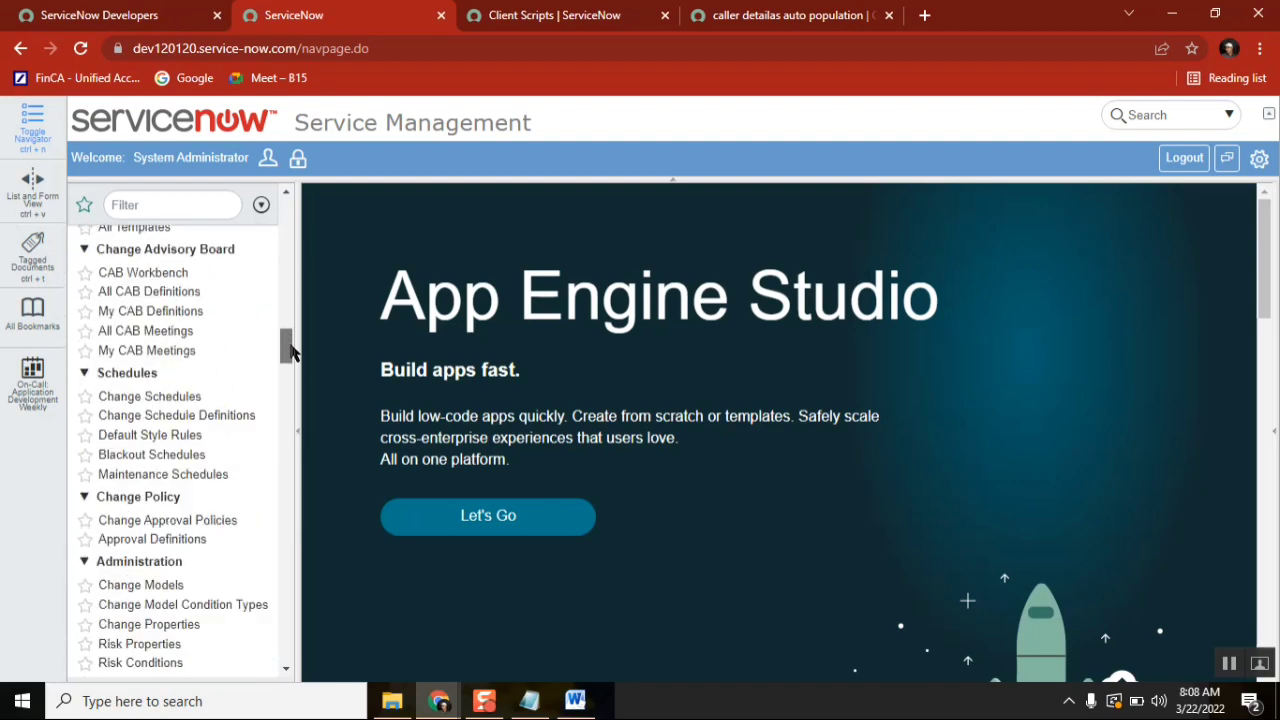
scroll("up", 3)
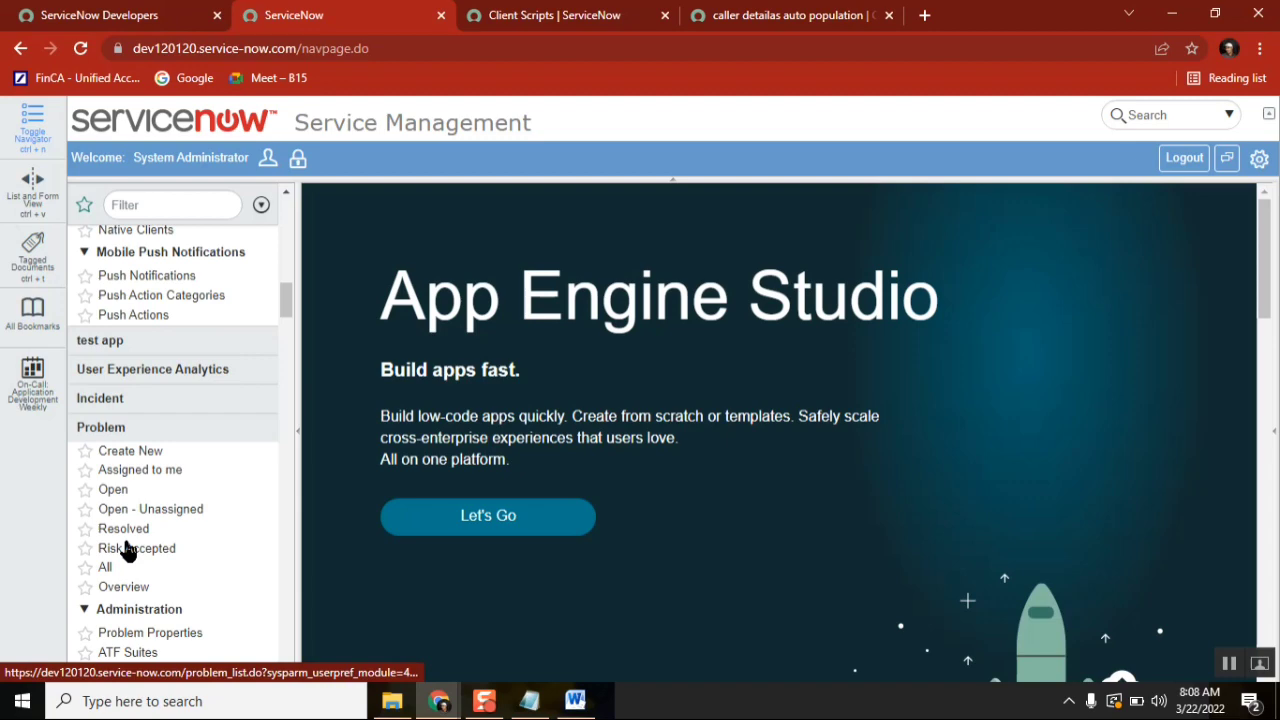
List all problems, then start new Problem PRB0040005 and select First reported by
left_click(105, 567)
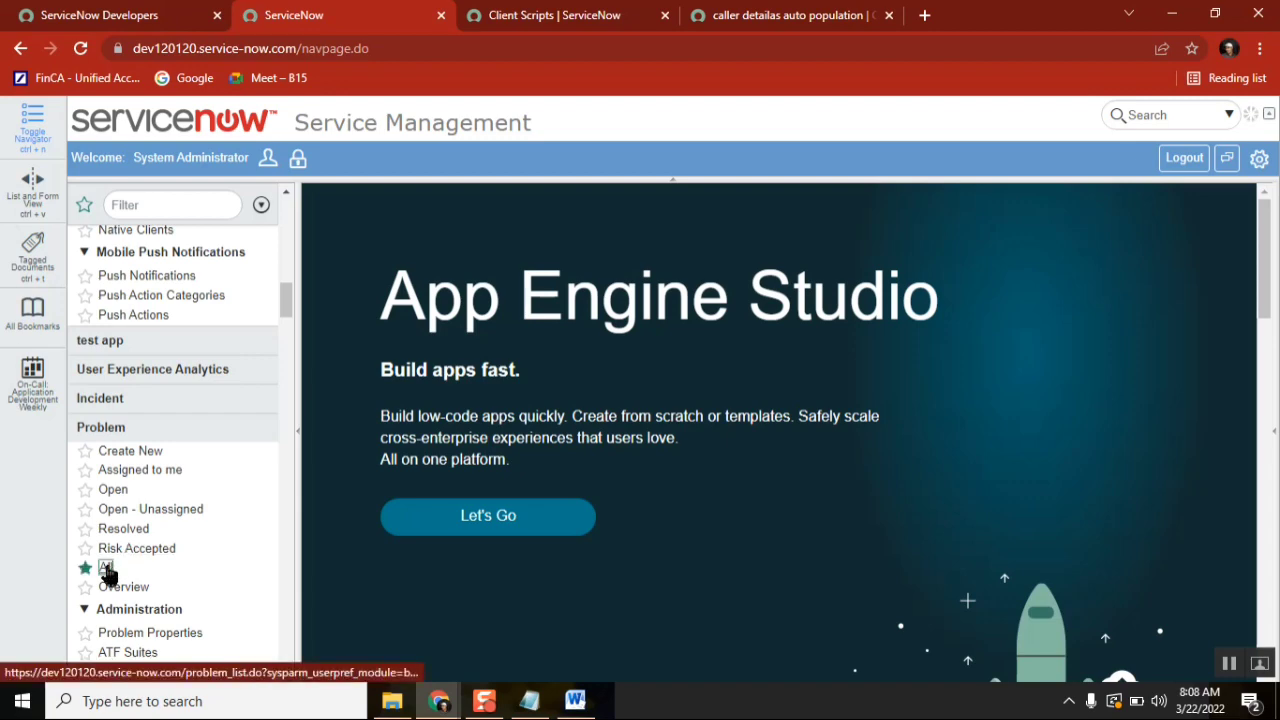
left_click(107, 567)
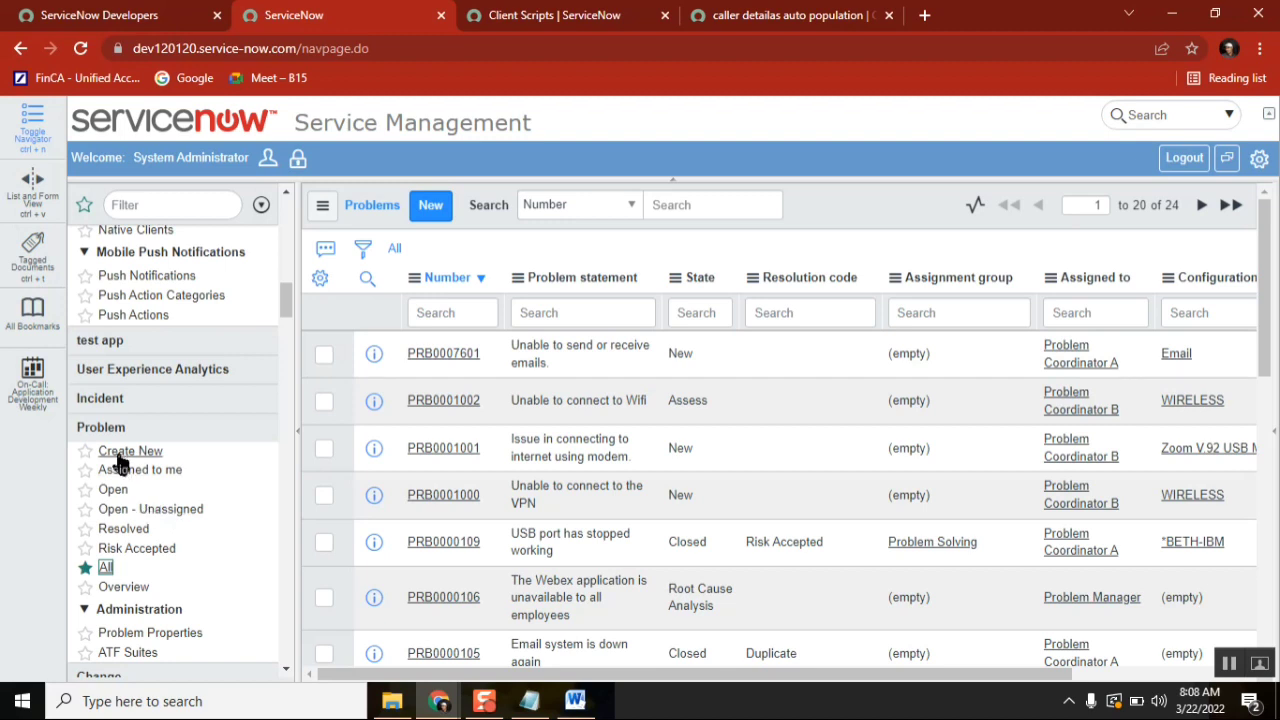
mouse_move(373, 448)
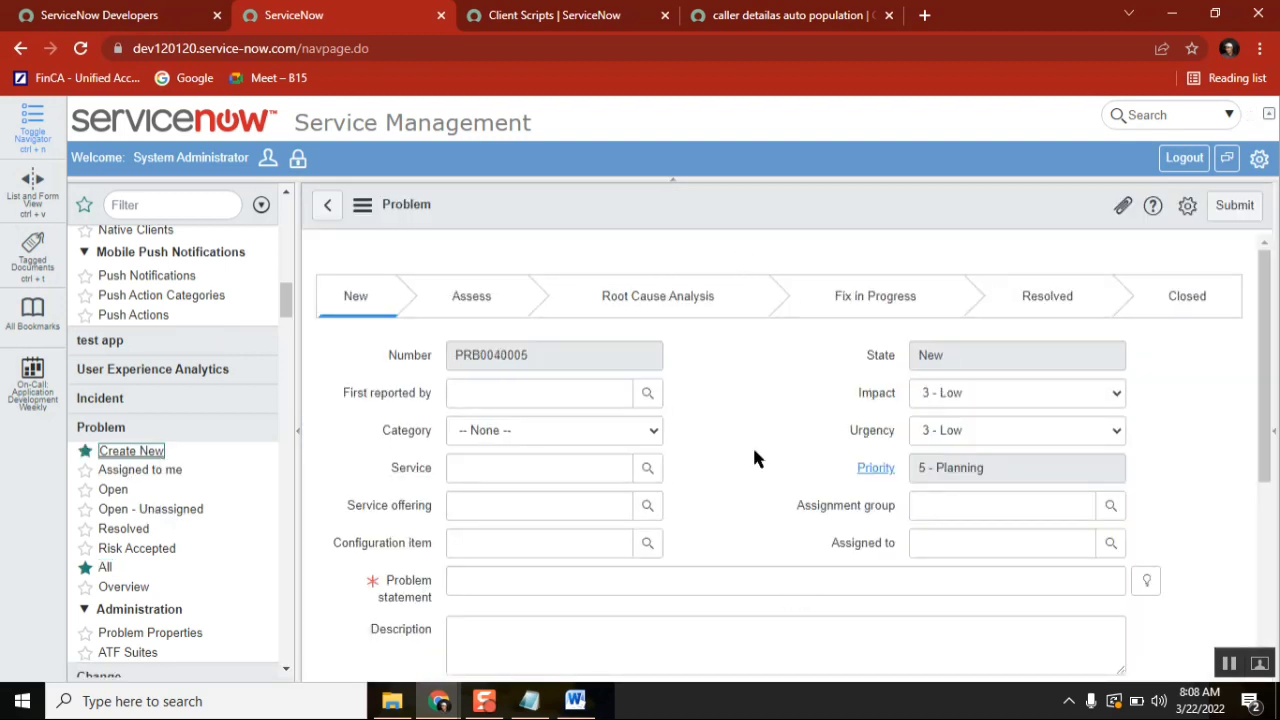
left_click(539, 392)
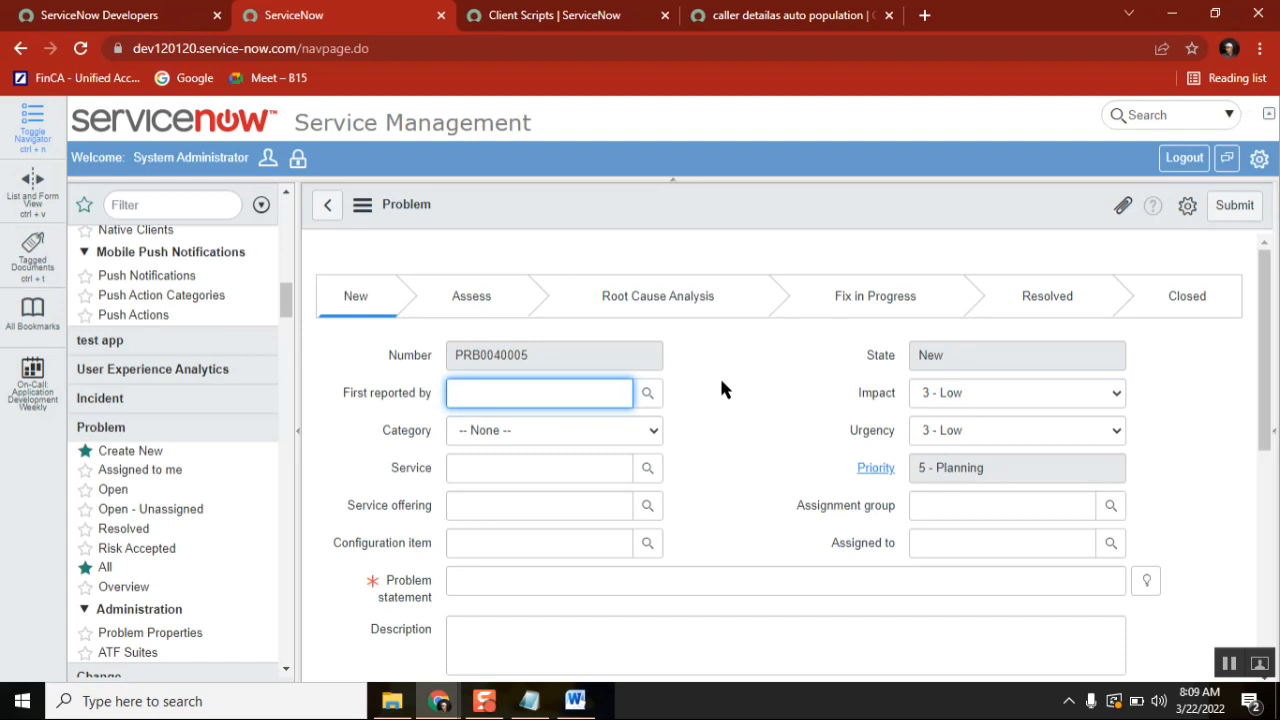
left_click(1259, 158)
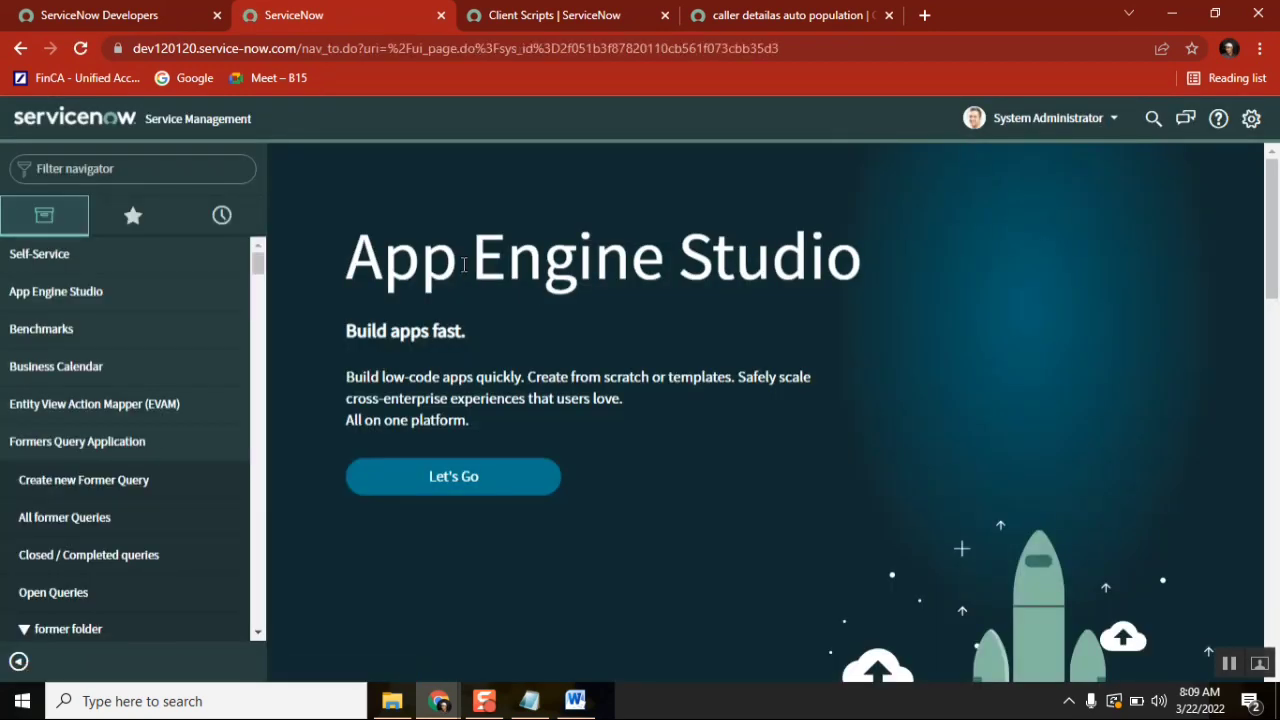
mouse_move(730, 553)
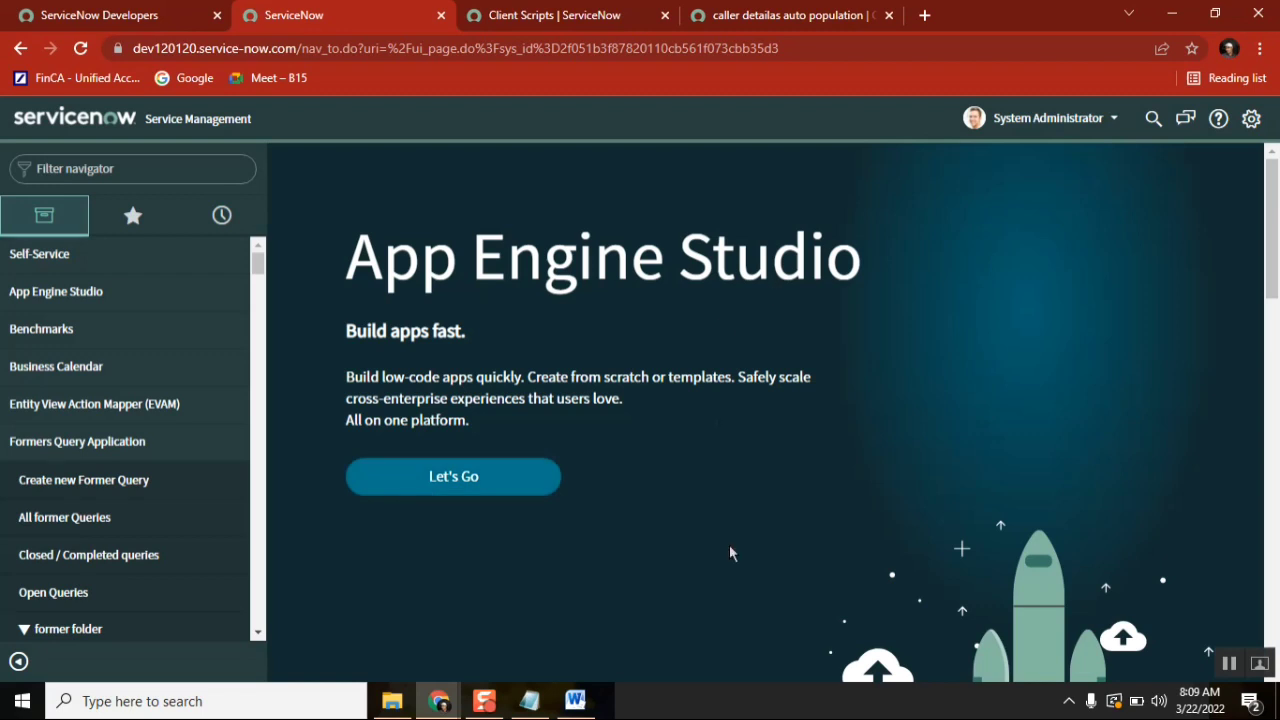
mouse_move(740, 330)
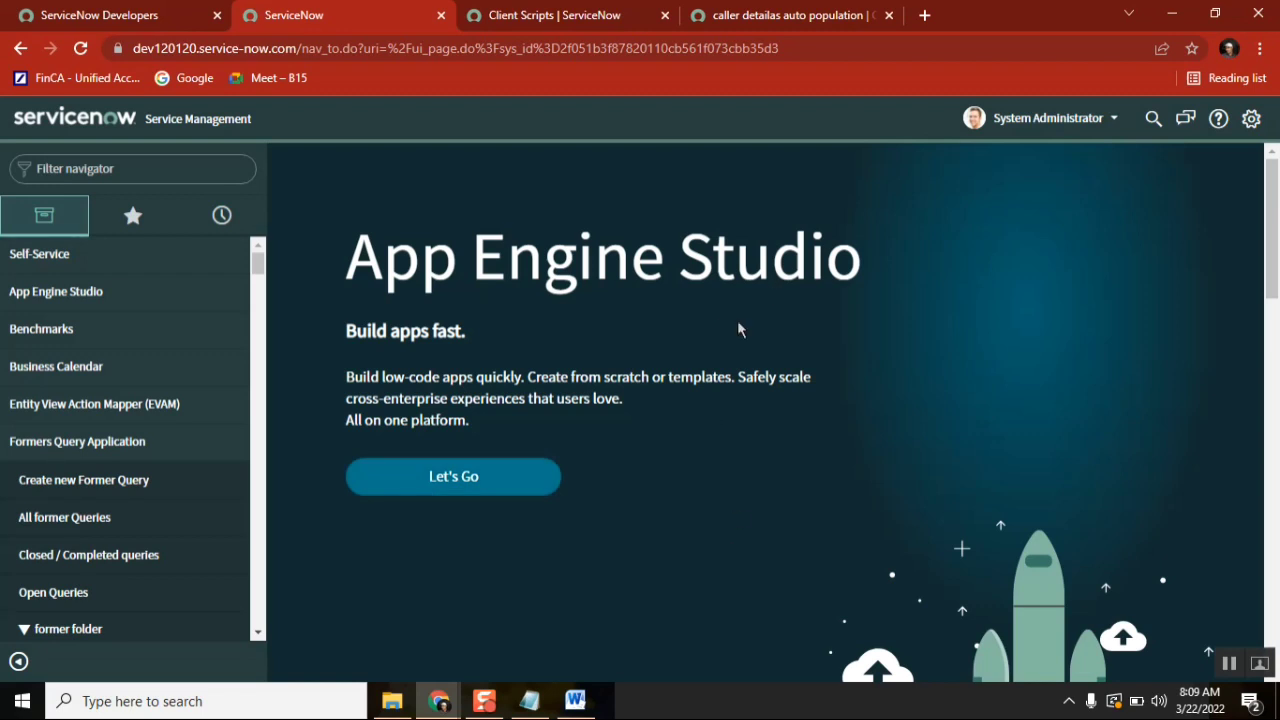
mouse_move(662, 443)
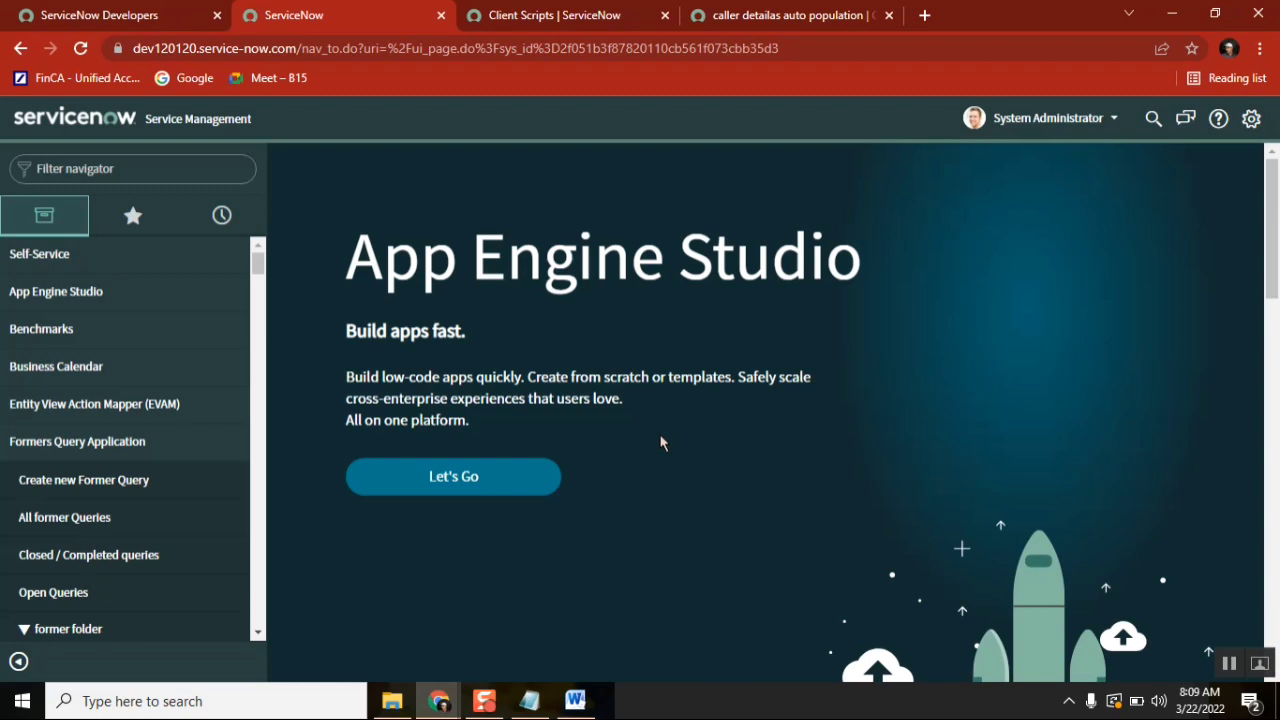
mouse_move(1251, 118)
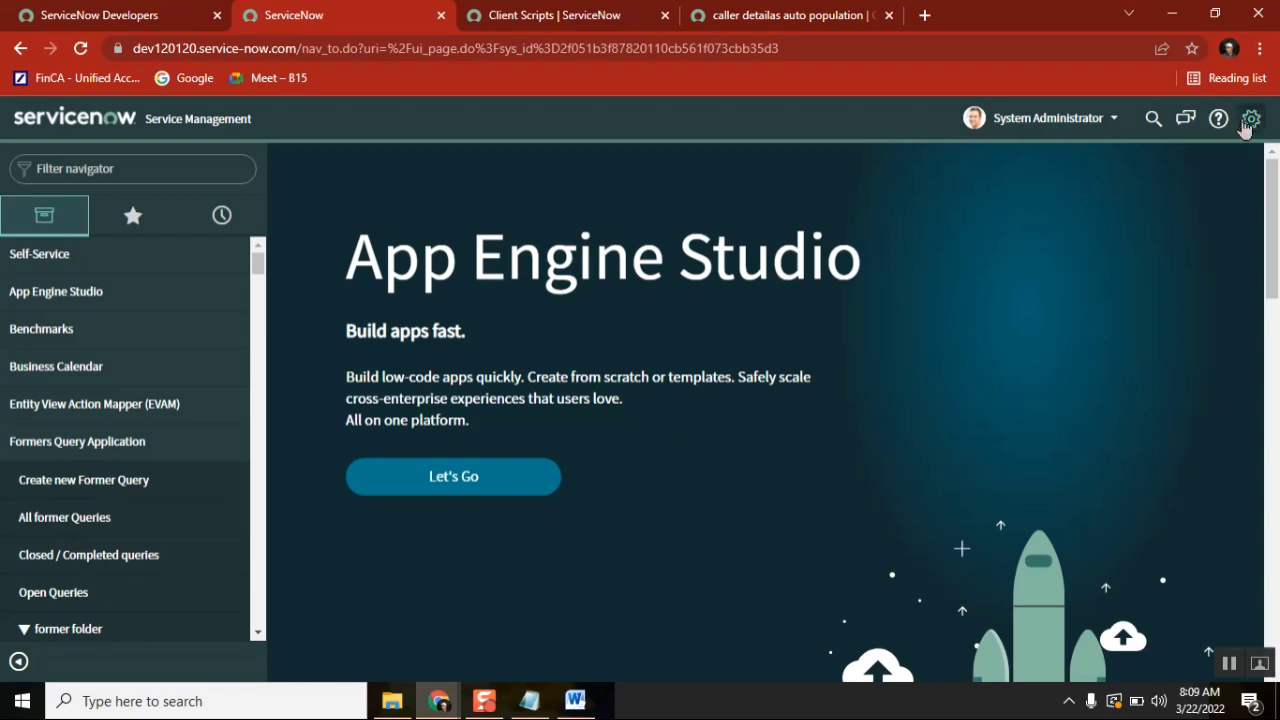
left_click(1250, 118)
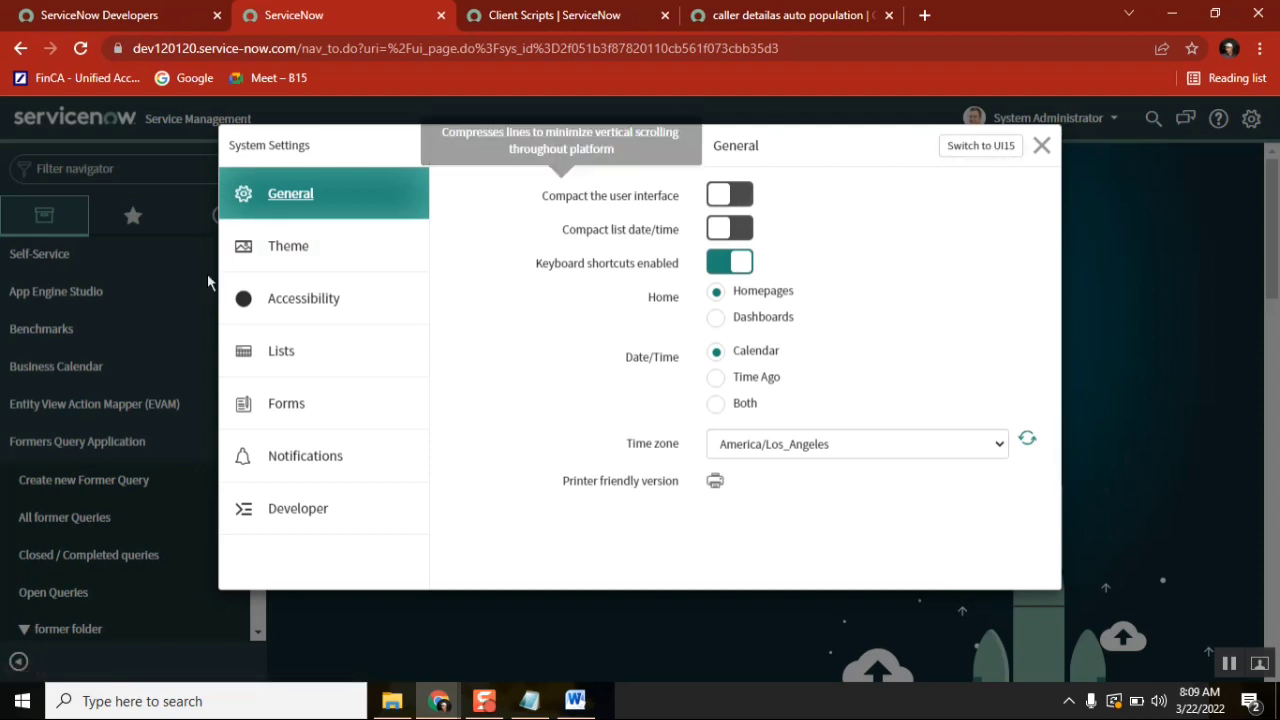
mouse_move(83, 238)
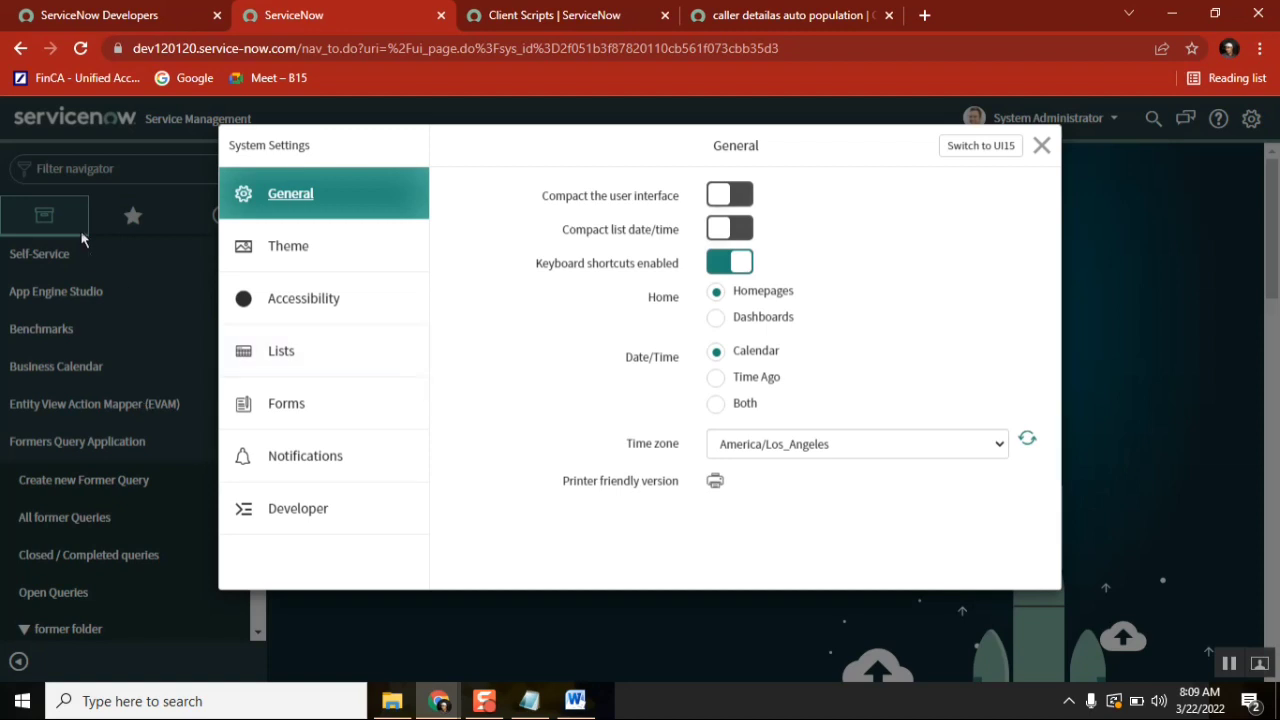
mouse_move(202, 444)
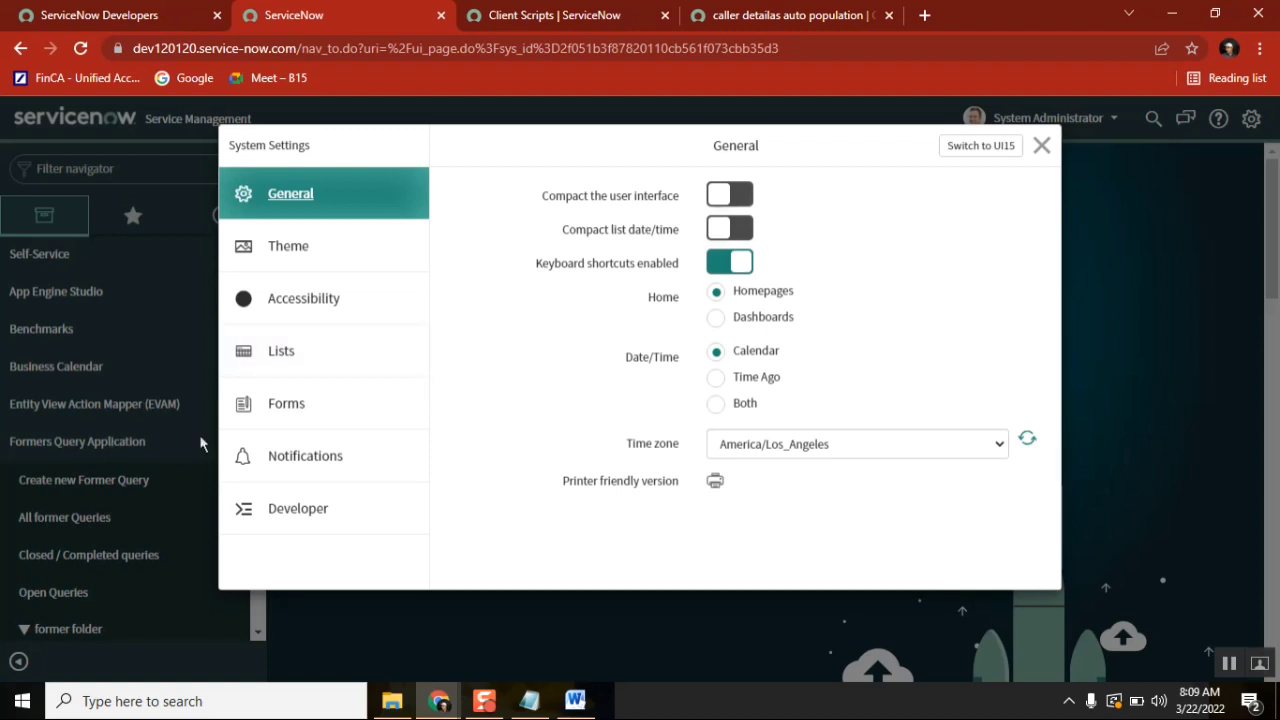
mouse_move(980, 145)
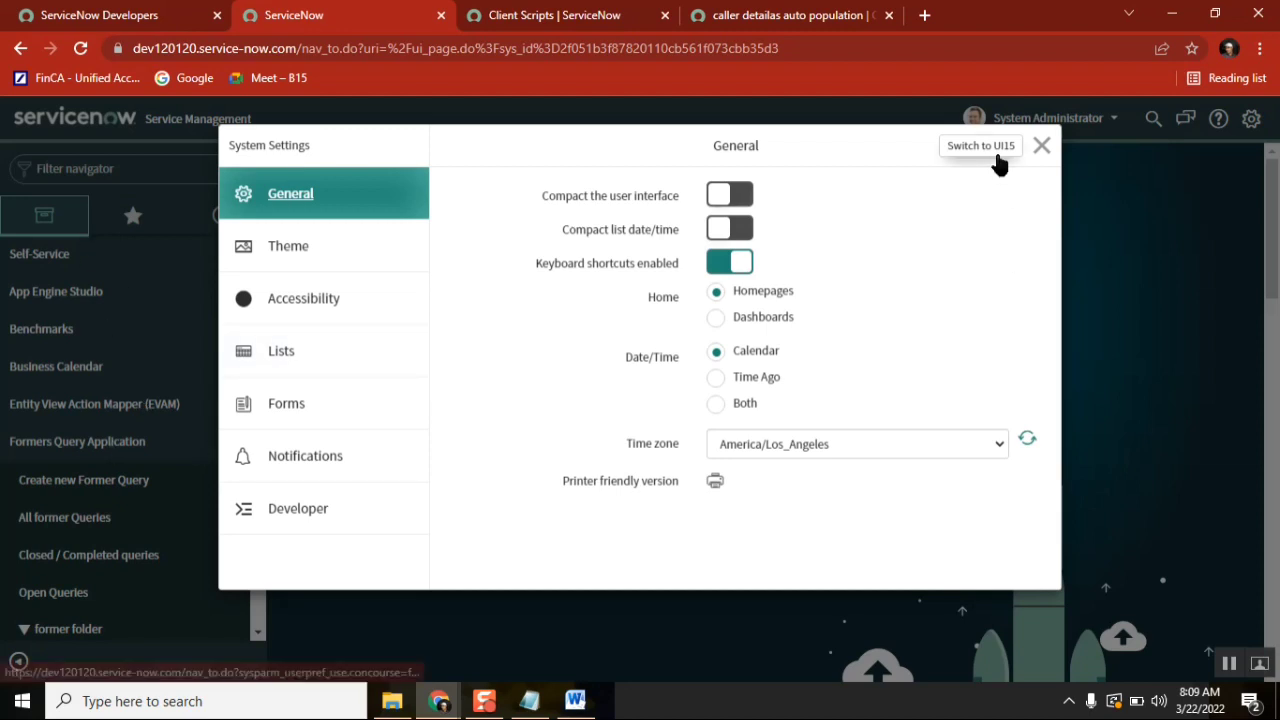
left_click(1041, 145)
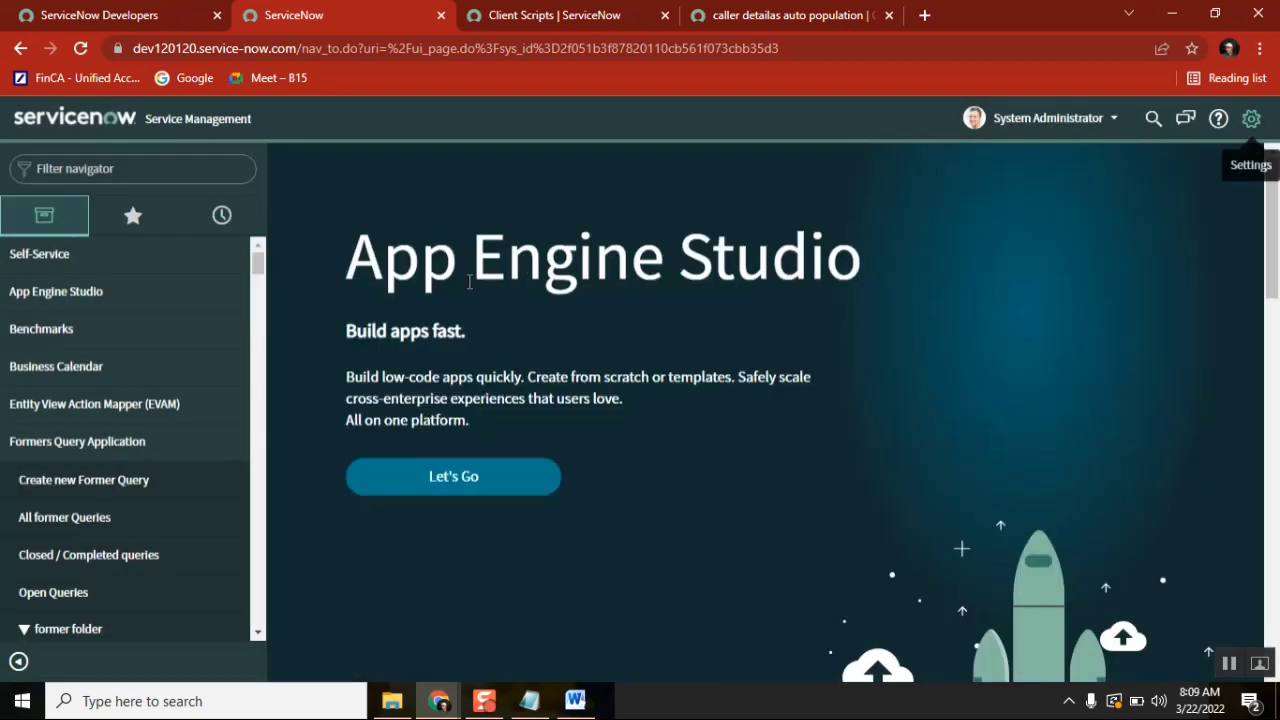
mouse_move(221, 215)
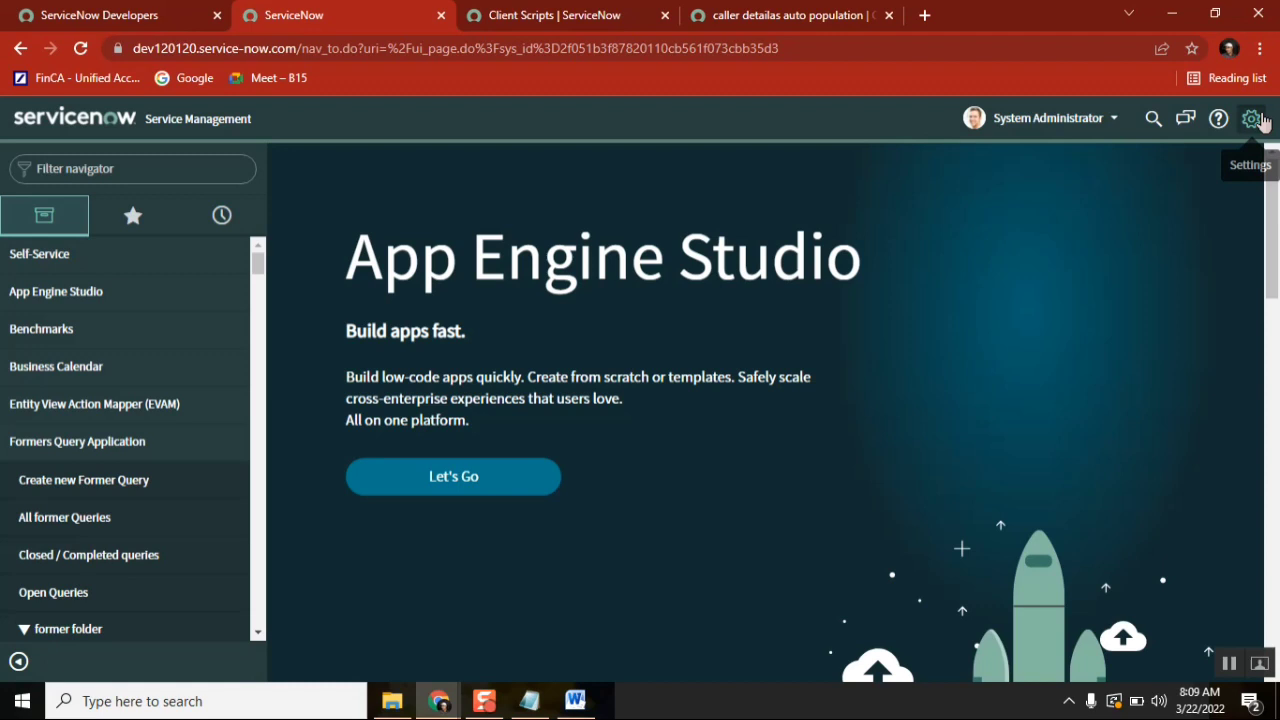
left_click(1251, 118)
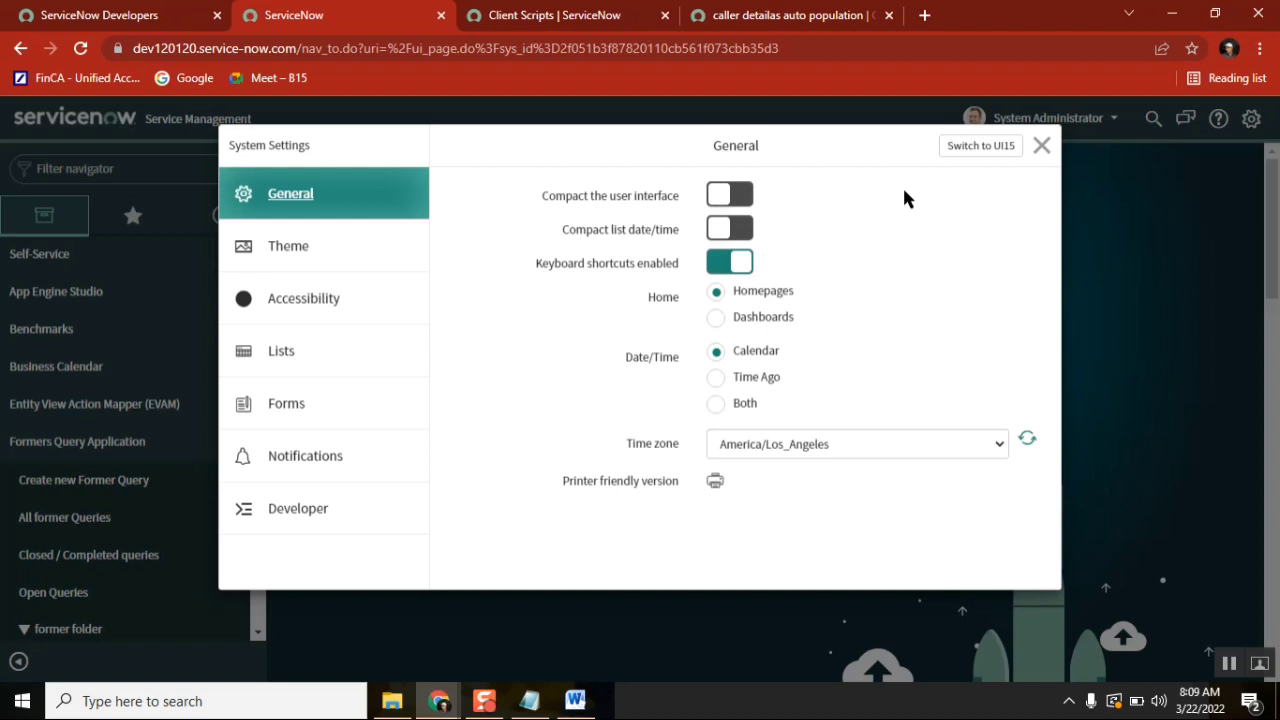
mouse_move(1043, 181)
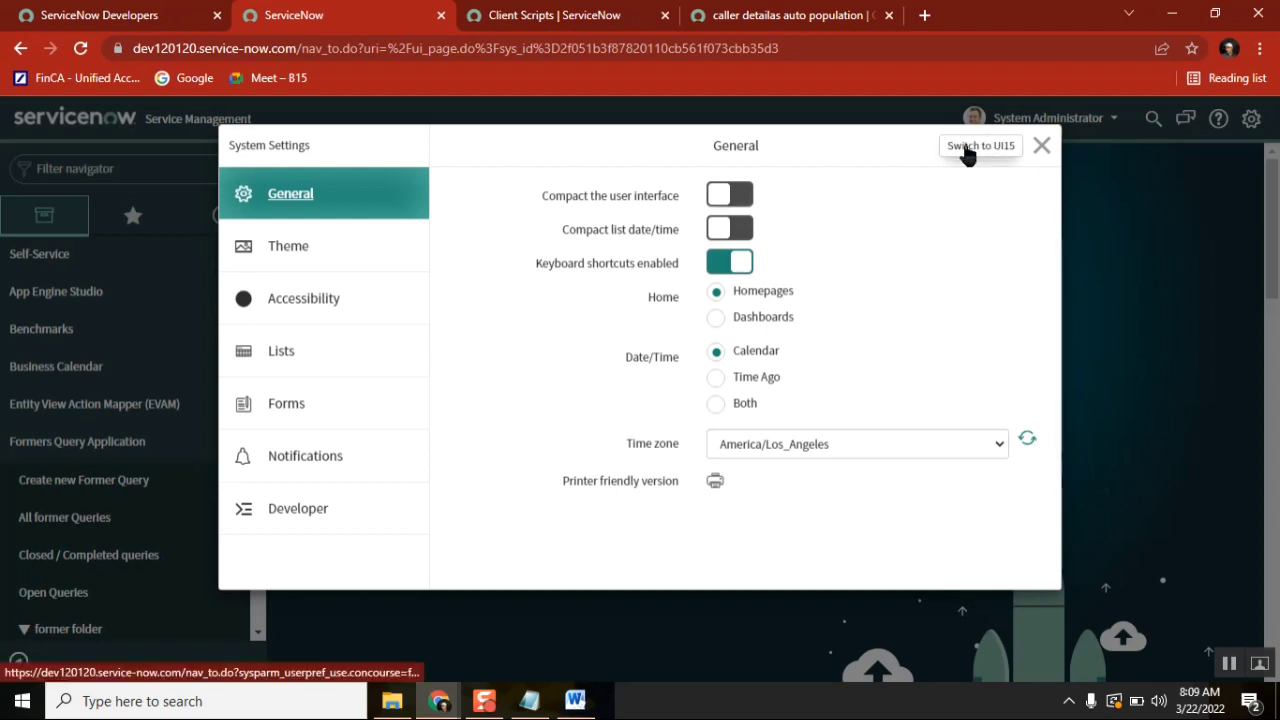
mouse_move(463, 234)
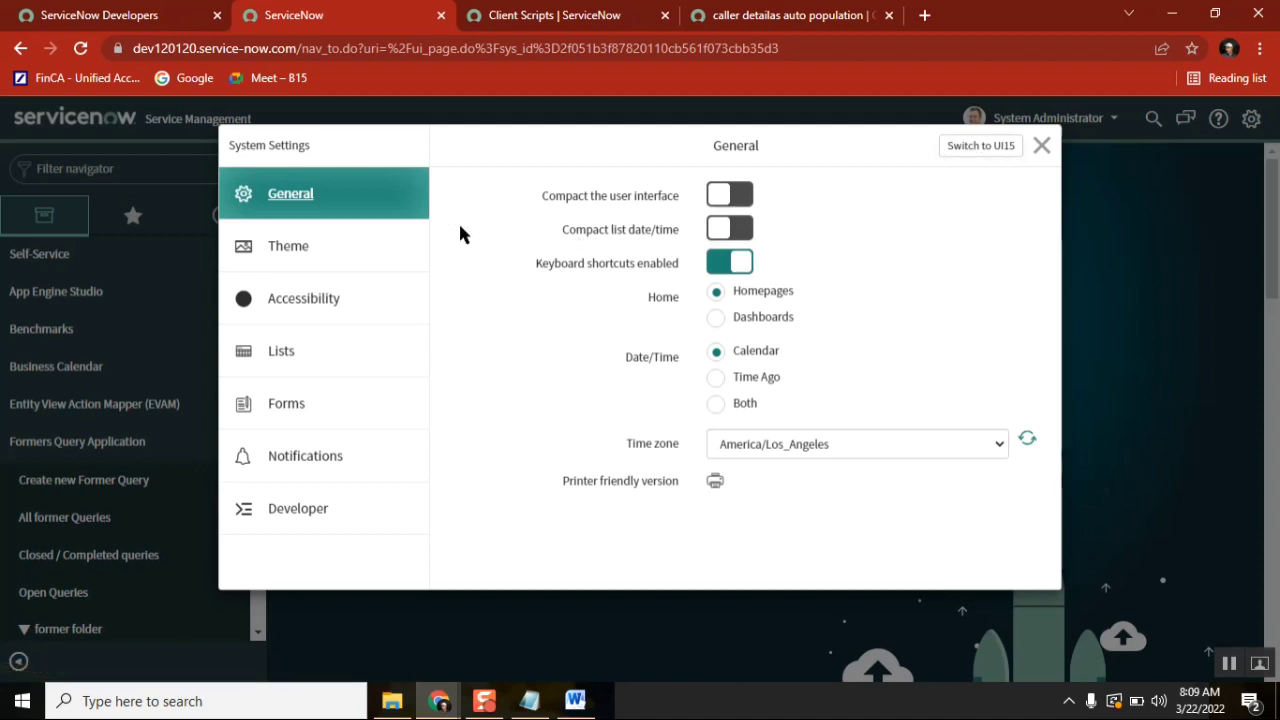
mouse_move(865, 208)
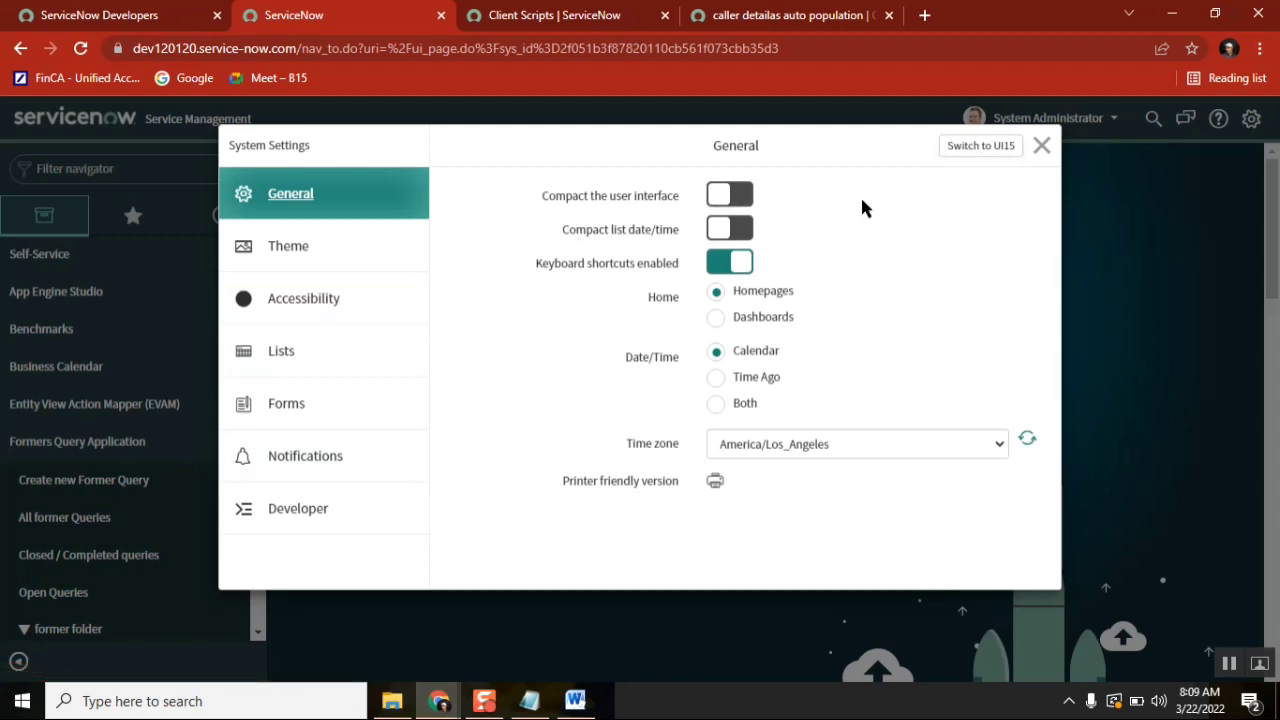
left_click(1041, 145)
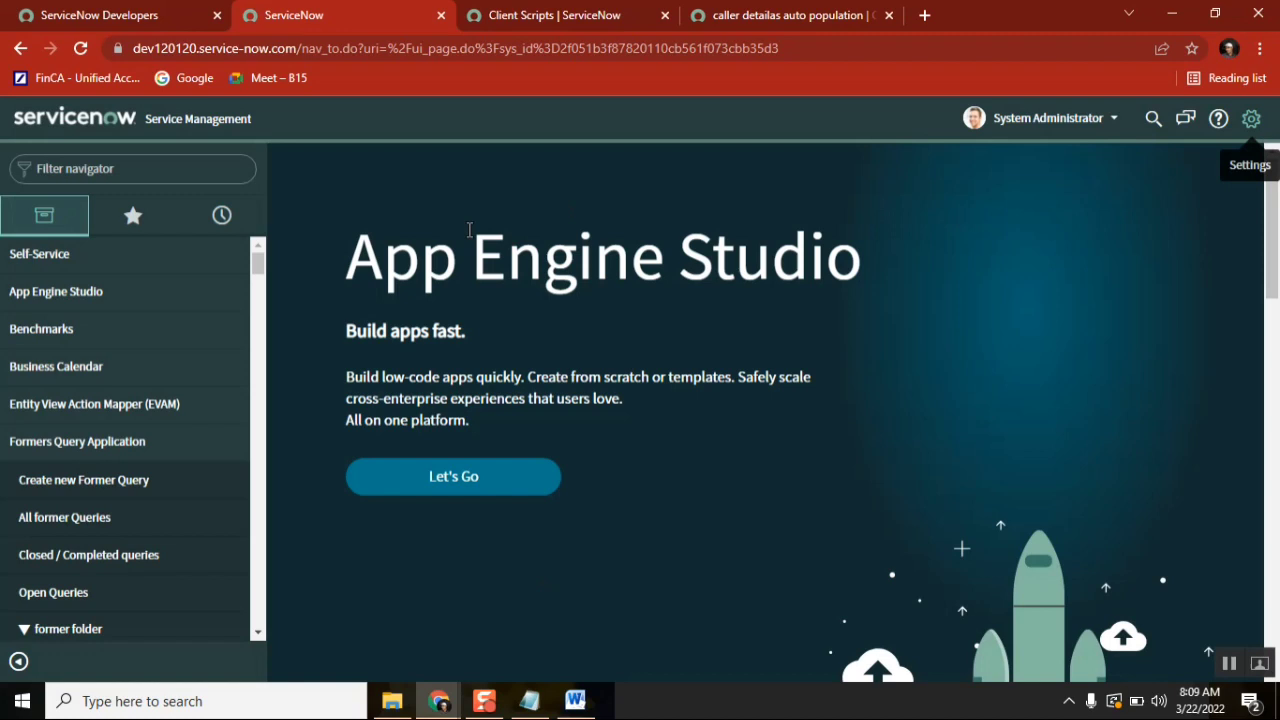
mouse_move(548, 282)
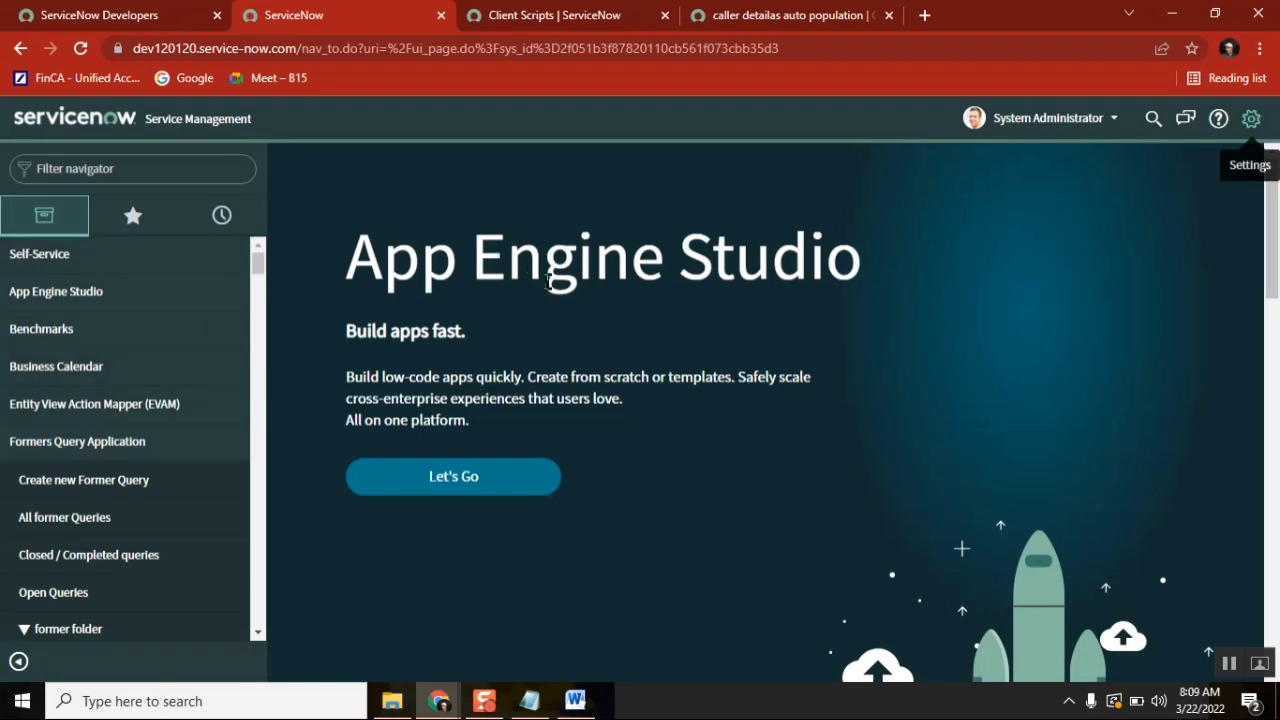
mouse_move(654, 328)
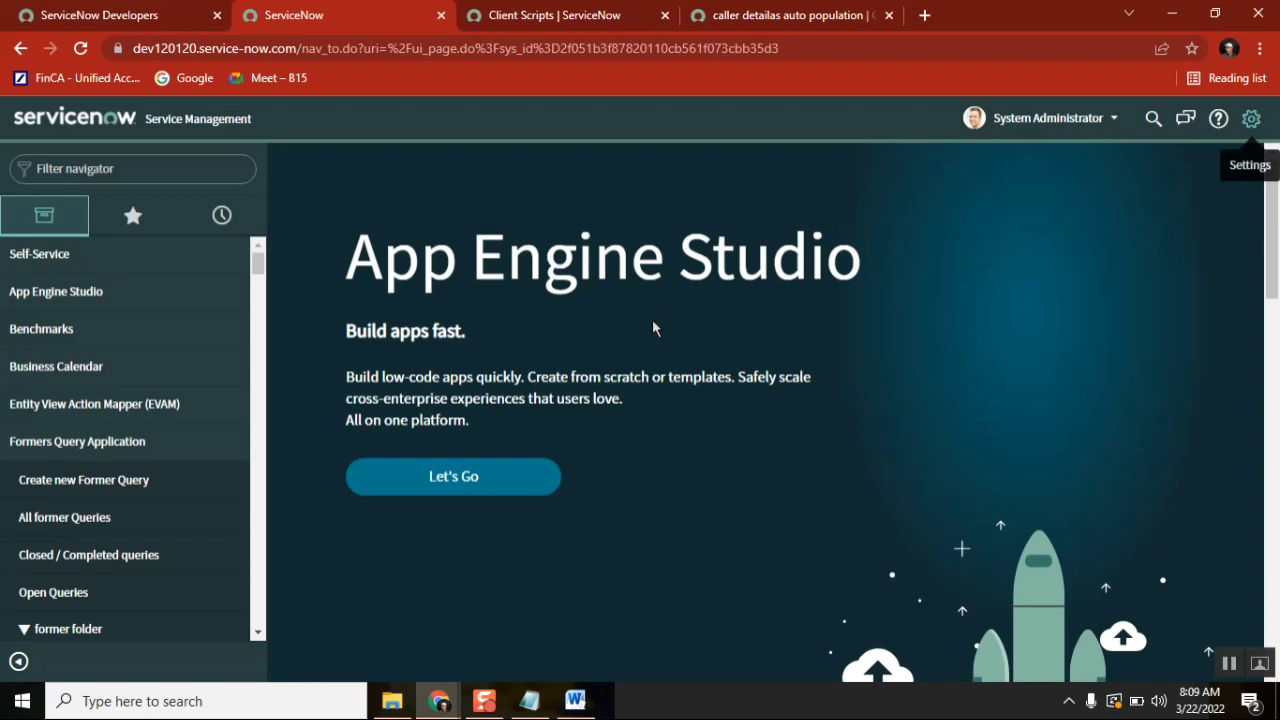
mouse_move(569, 230)
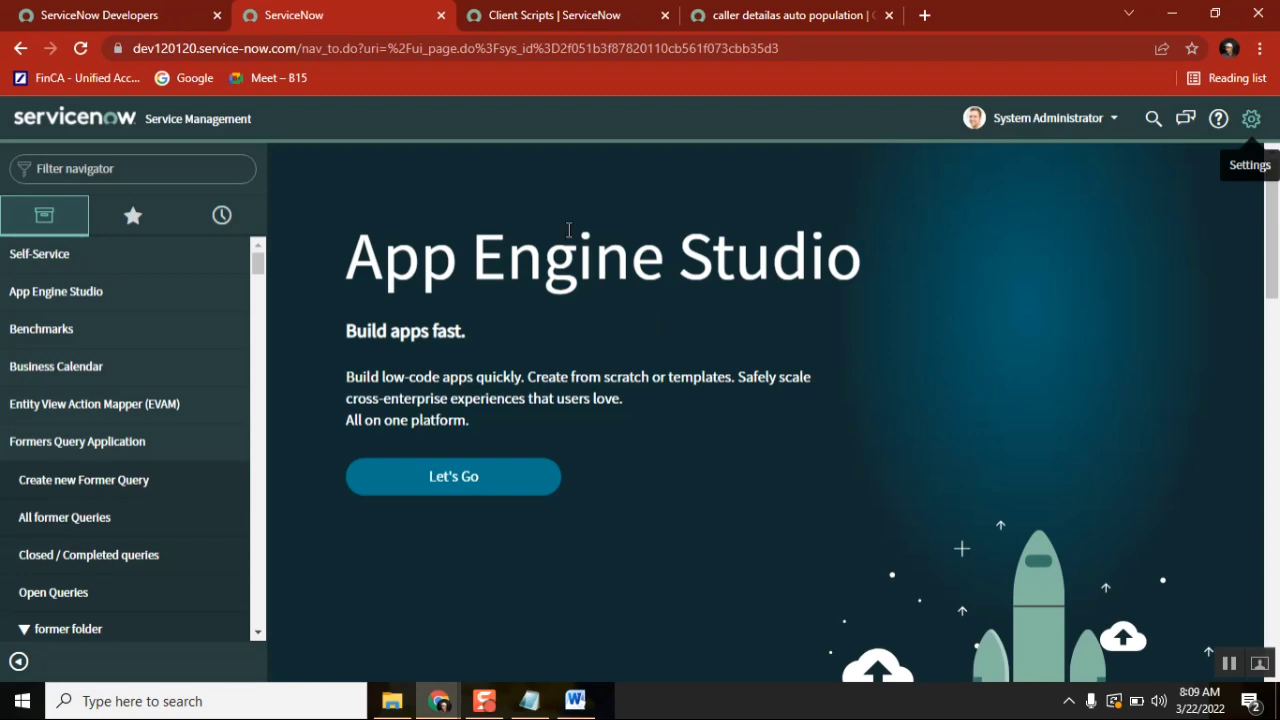
Switch the interface to UI15 from the System Settings gear menu
left_click(1251, 118)
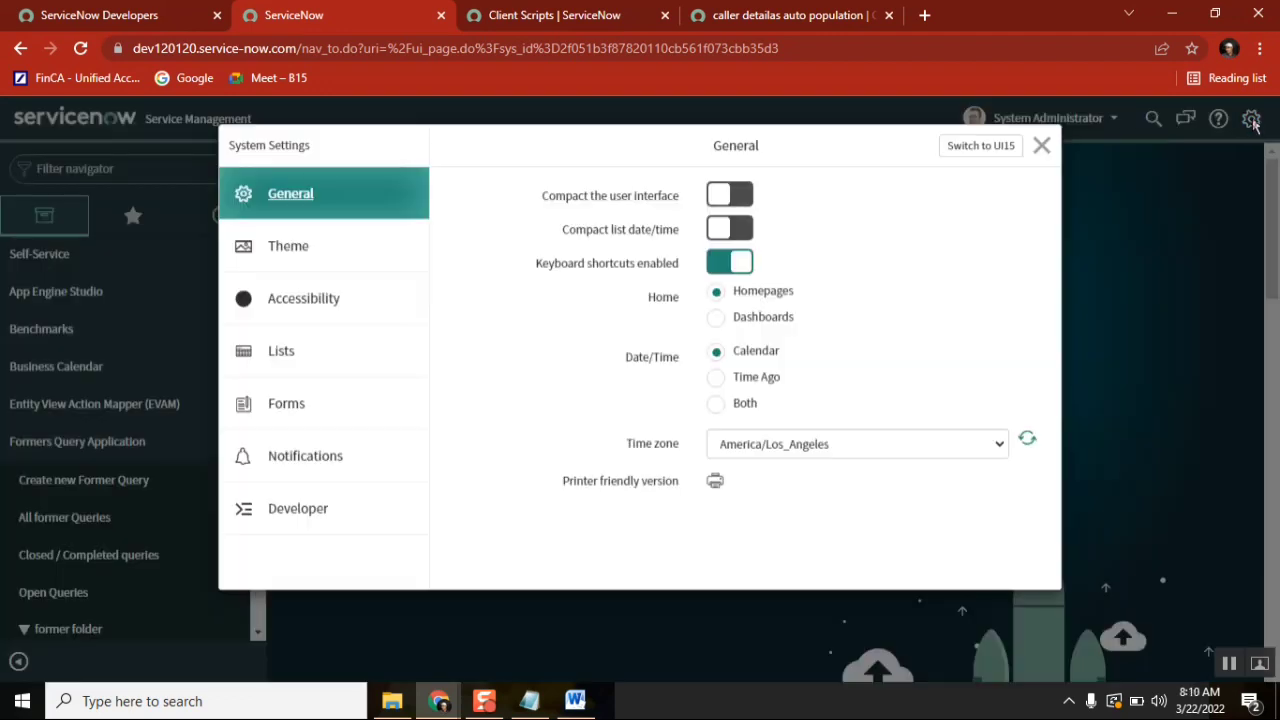
mouse_move(958, 229)
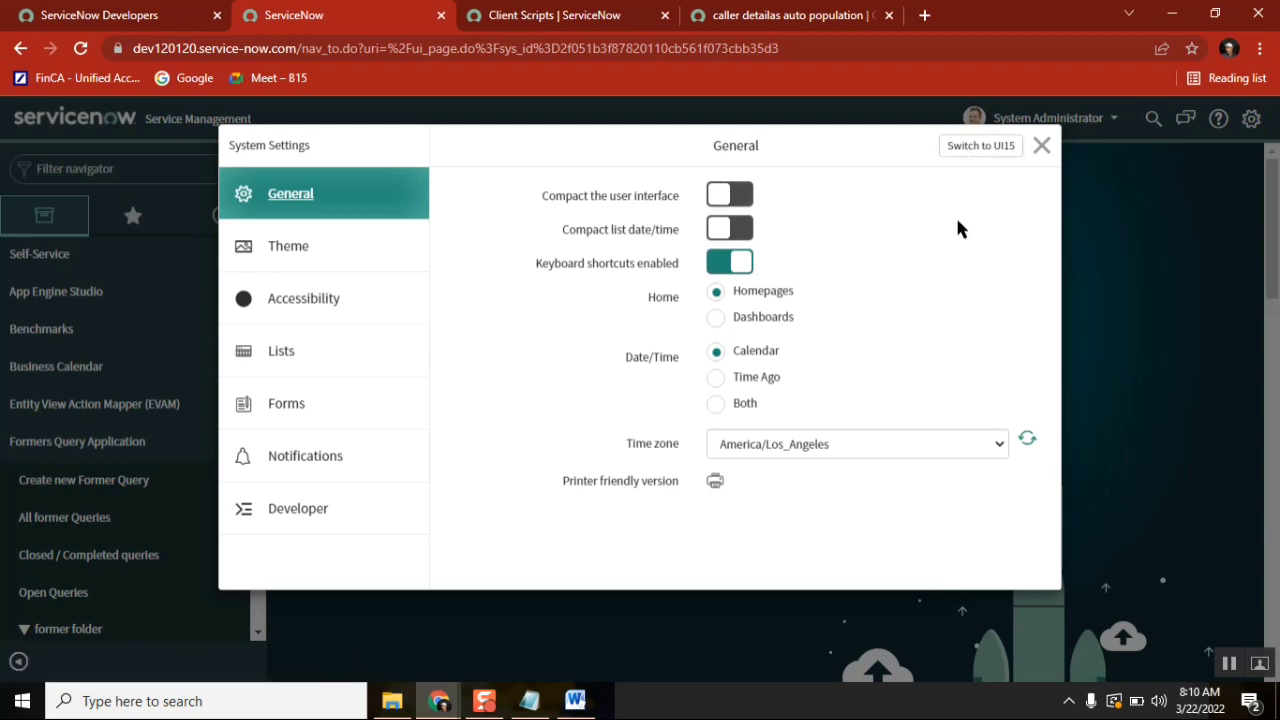
mouse_move(1010, 196)
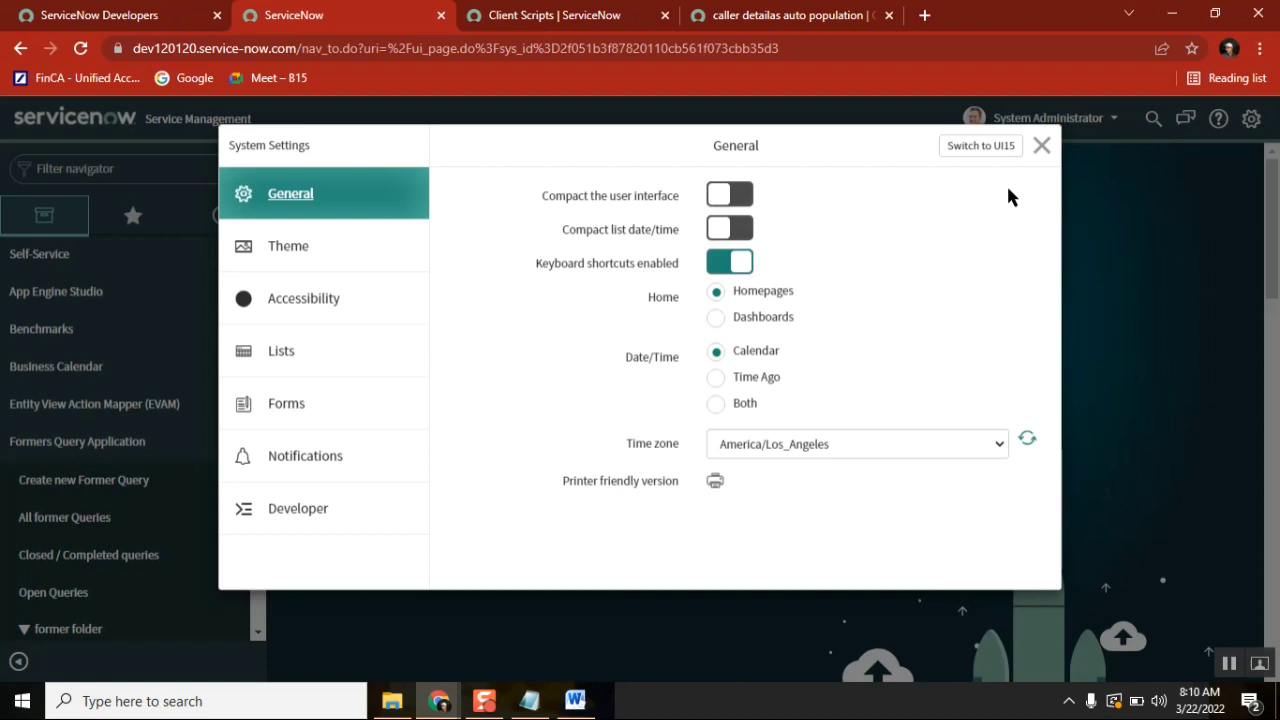
mouse_move(980, 145)
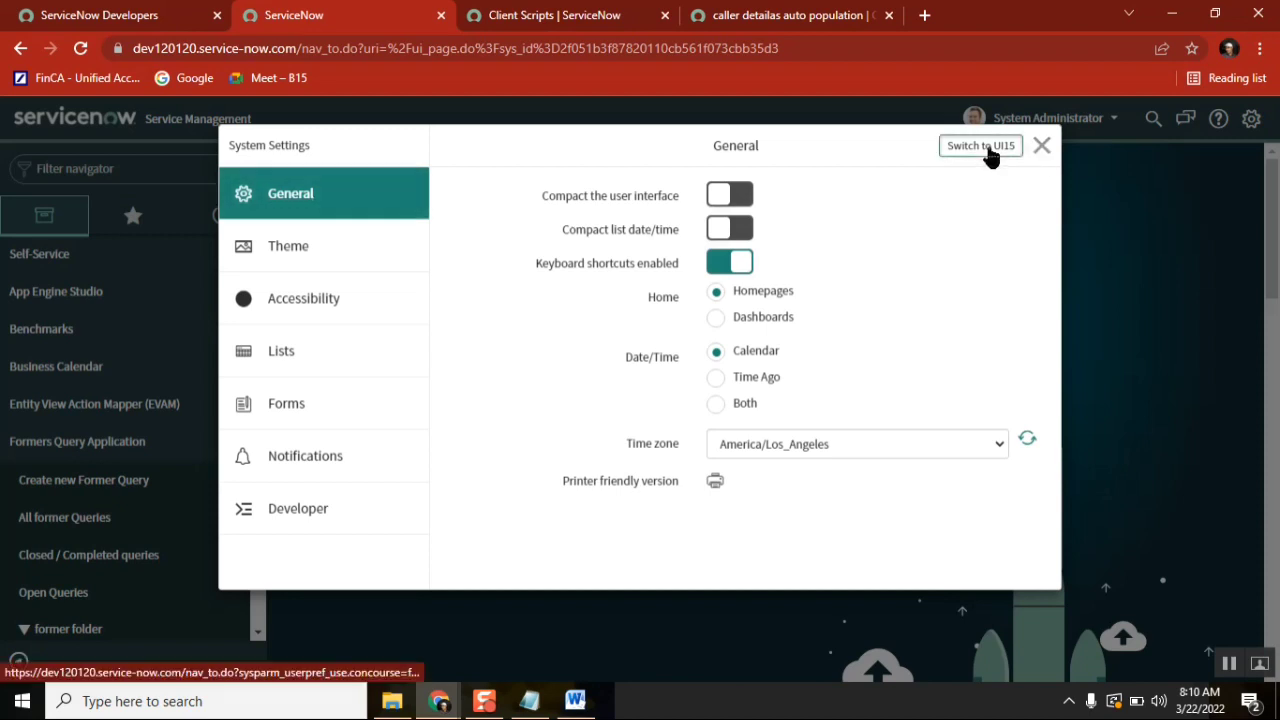
left_click(980, 145)
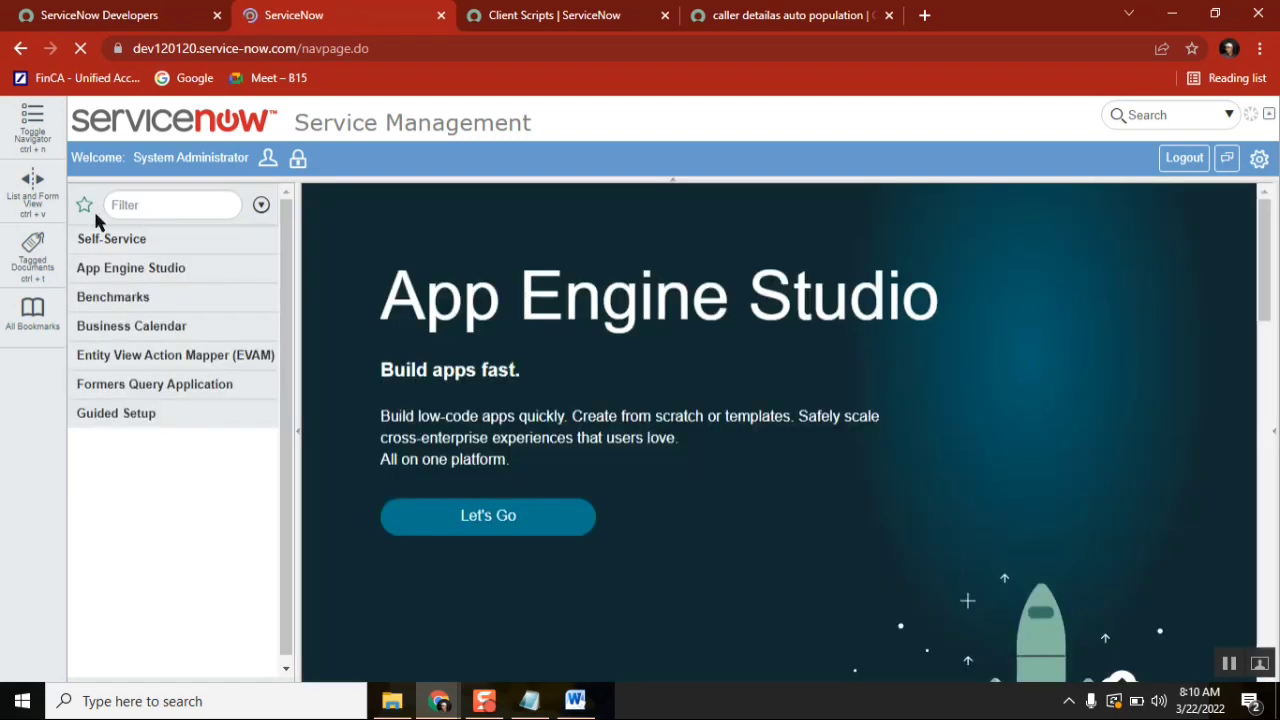
Open All former Queries under Formers Query Application, listing five records
left_click(154, 384)
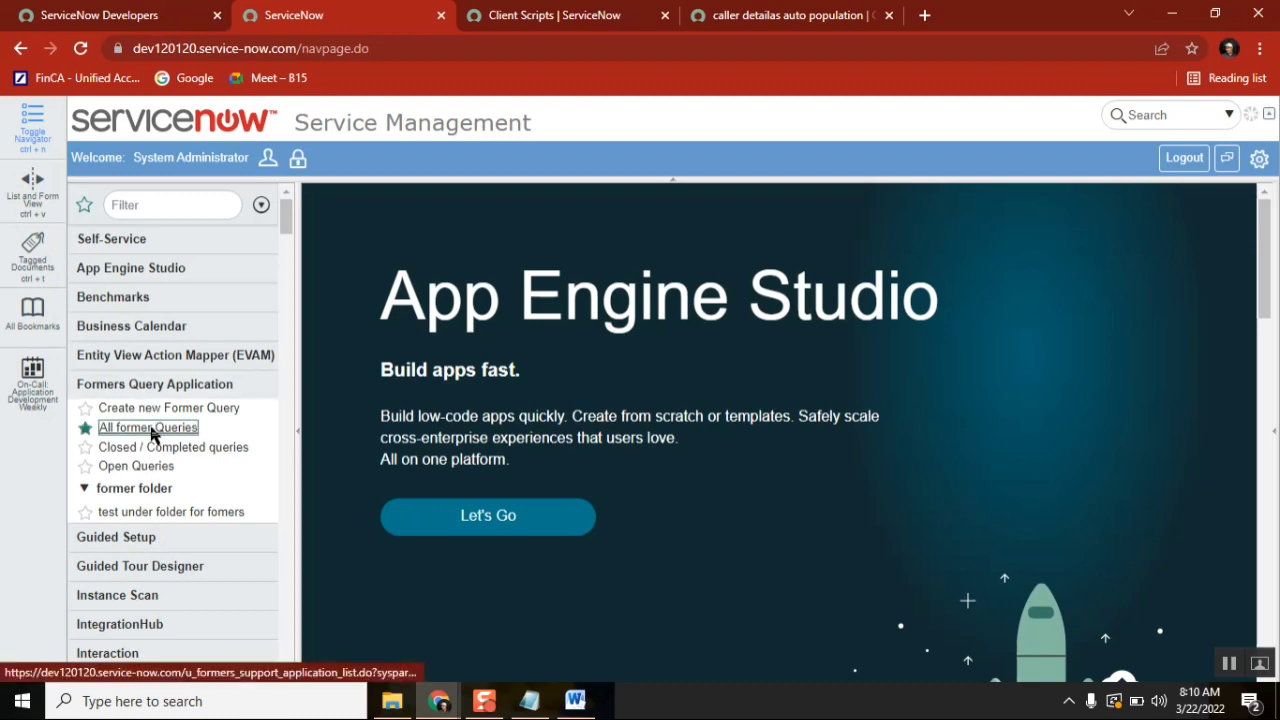
left_click(148, 427)
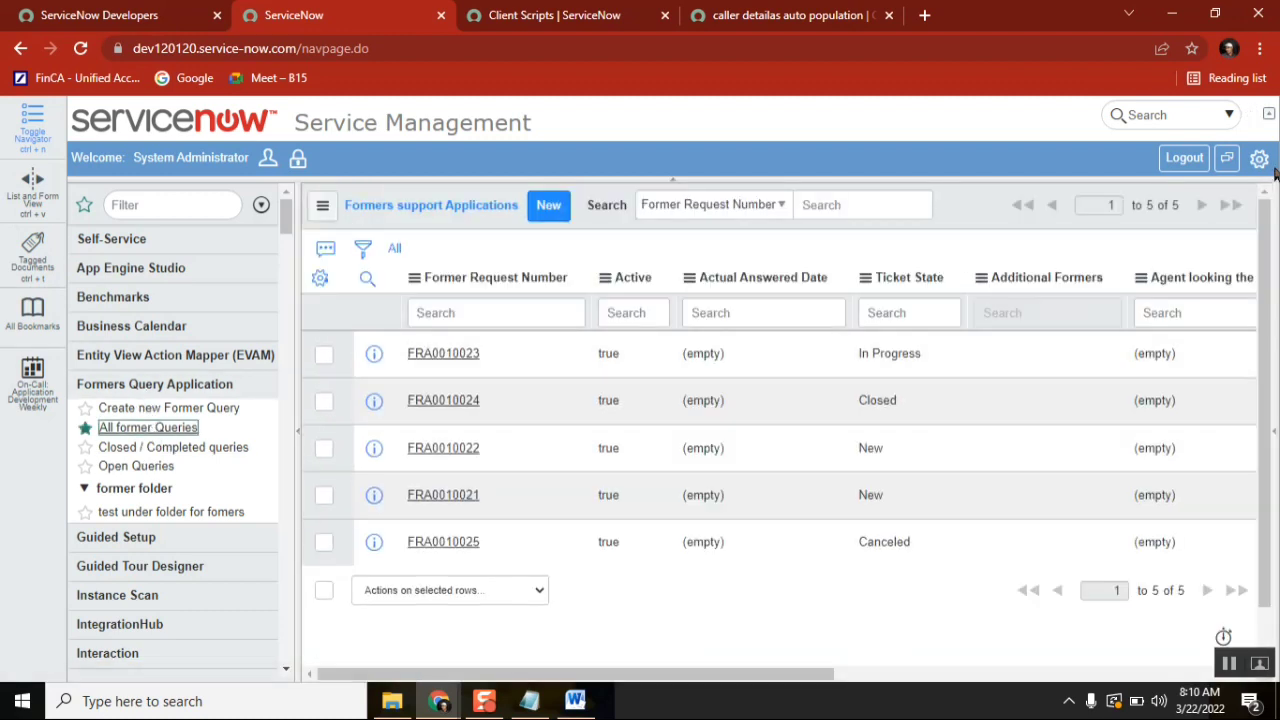
left_click(1259, 159)
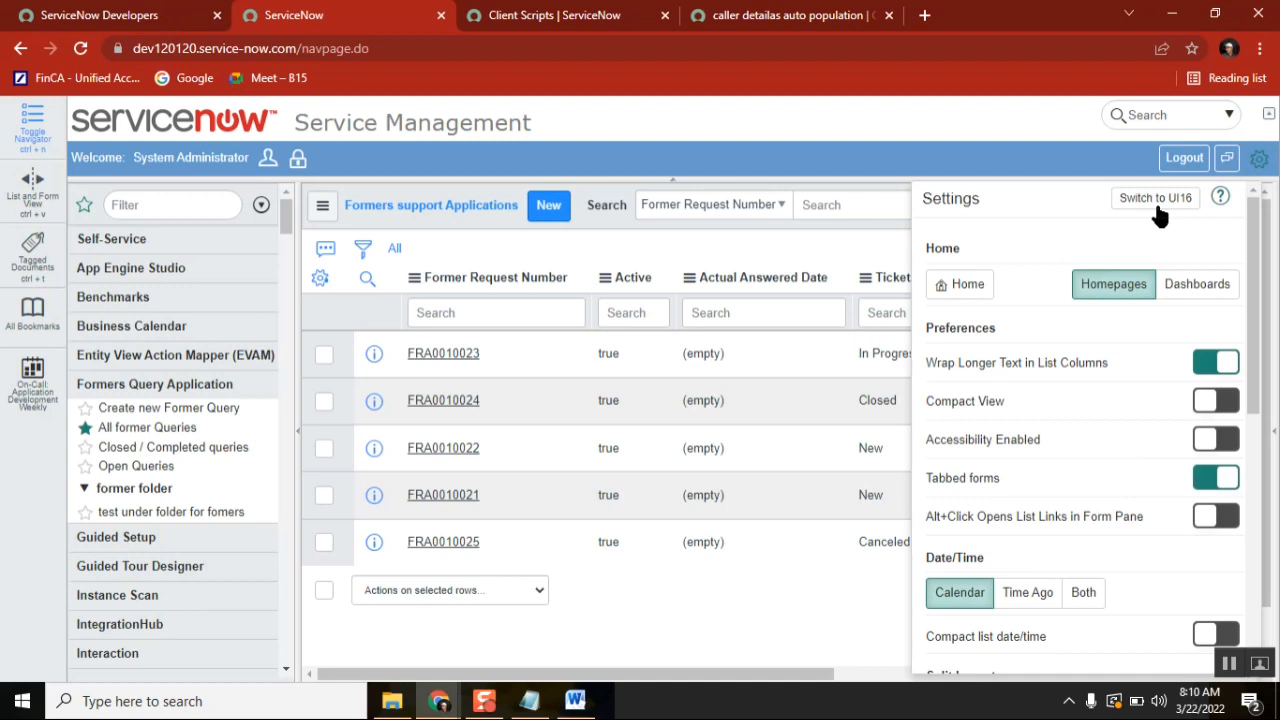
mouse_move(1155, 198)
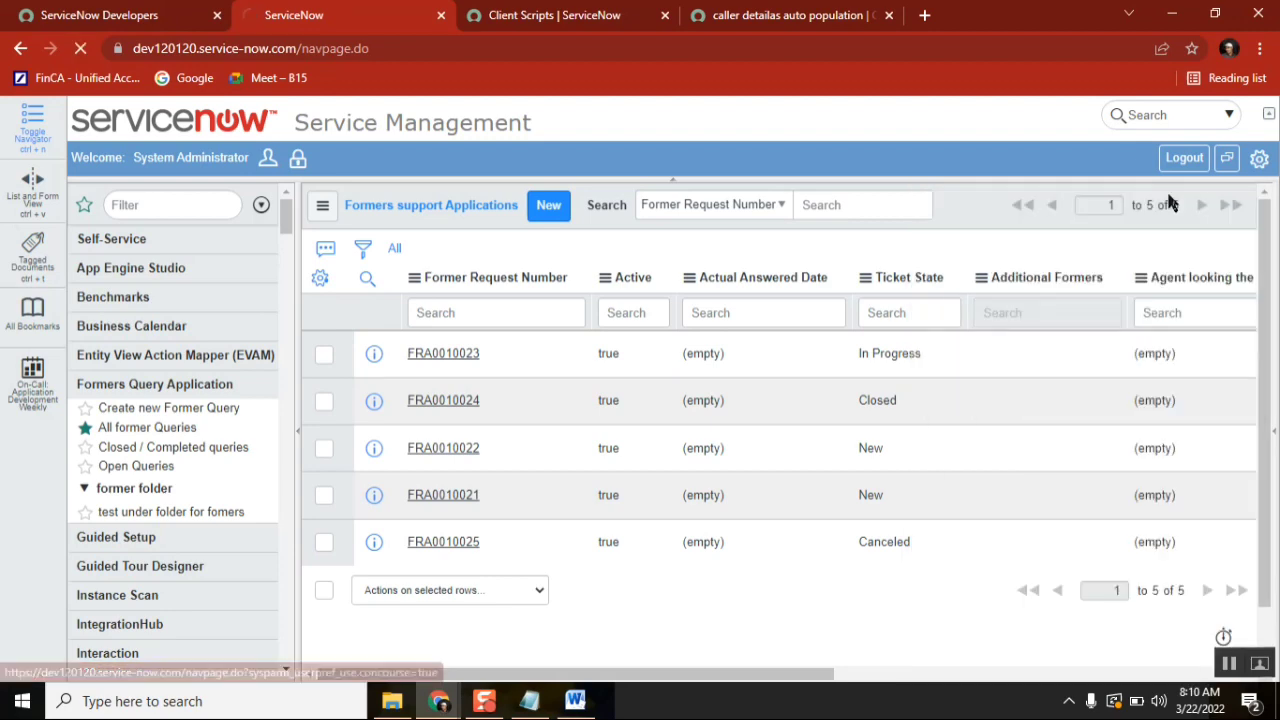
Switch to UI16 and reopen the All former Queries list from its navigator
left_click(130, 267)
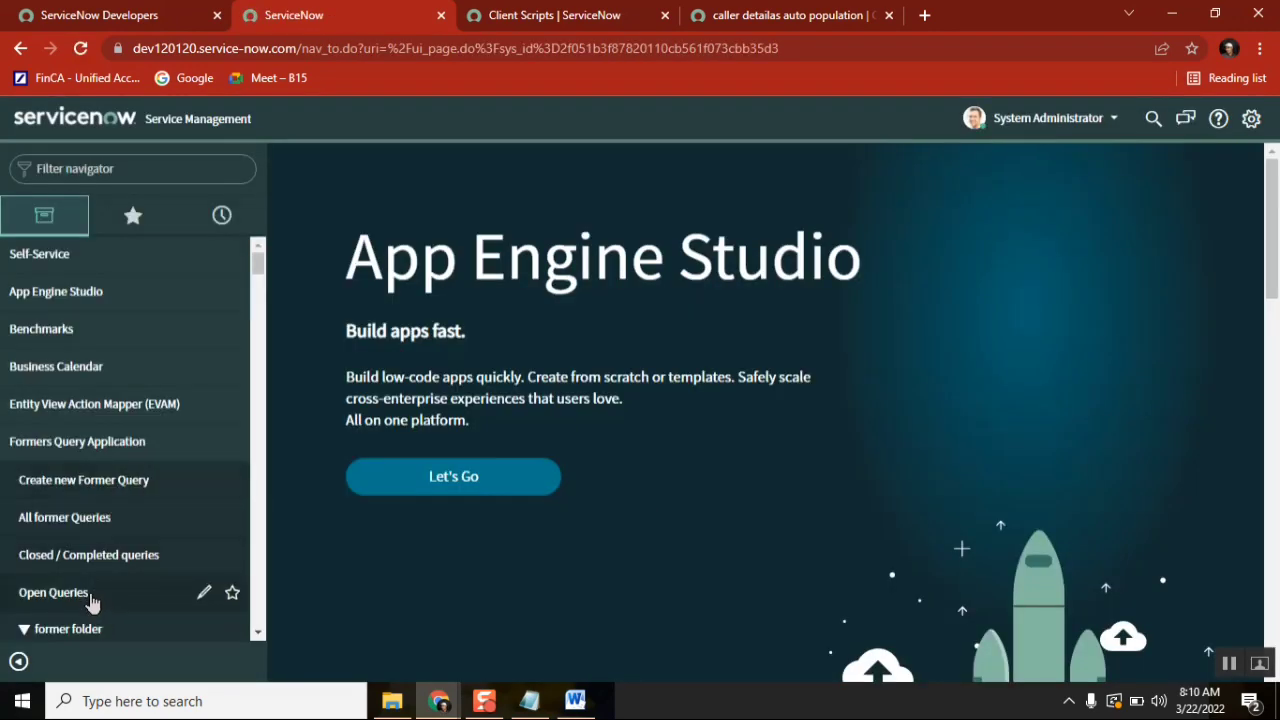
left_click(64, 517)
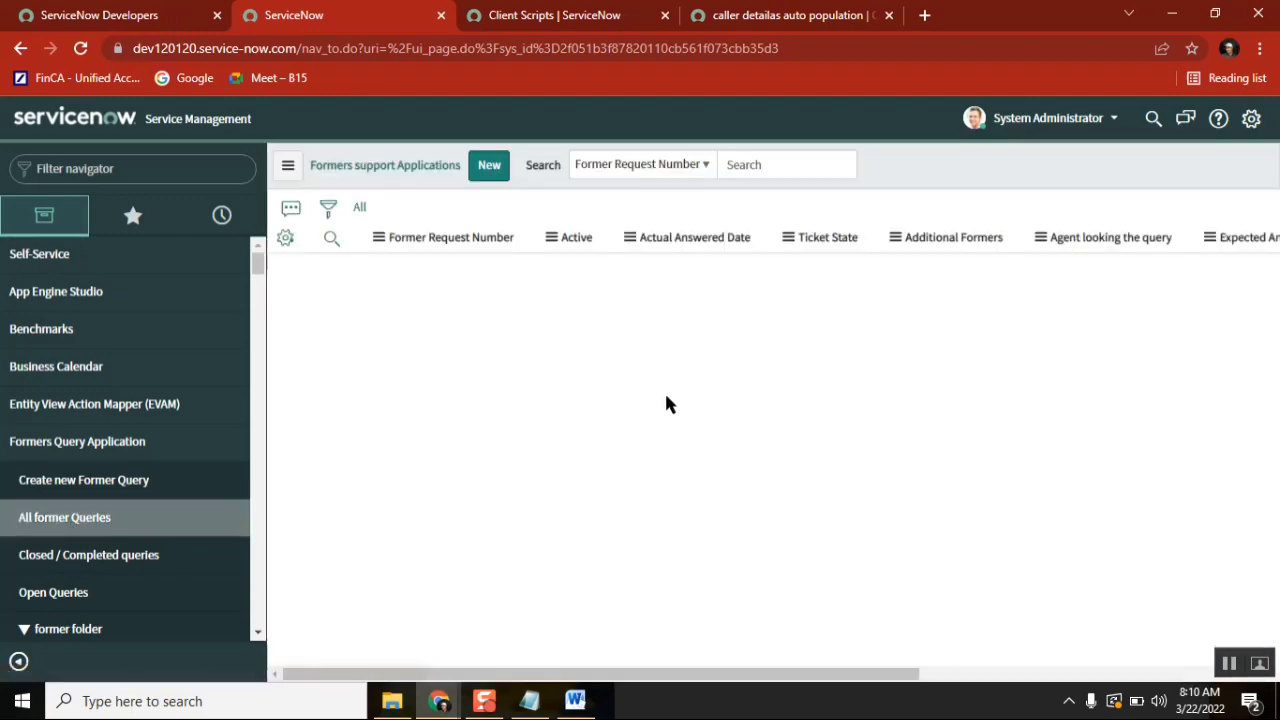